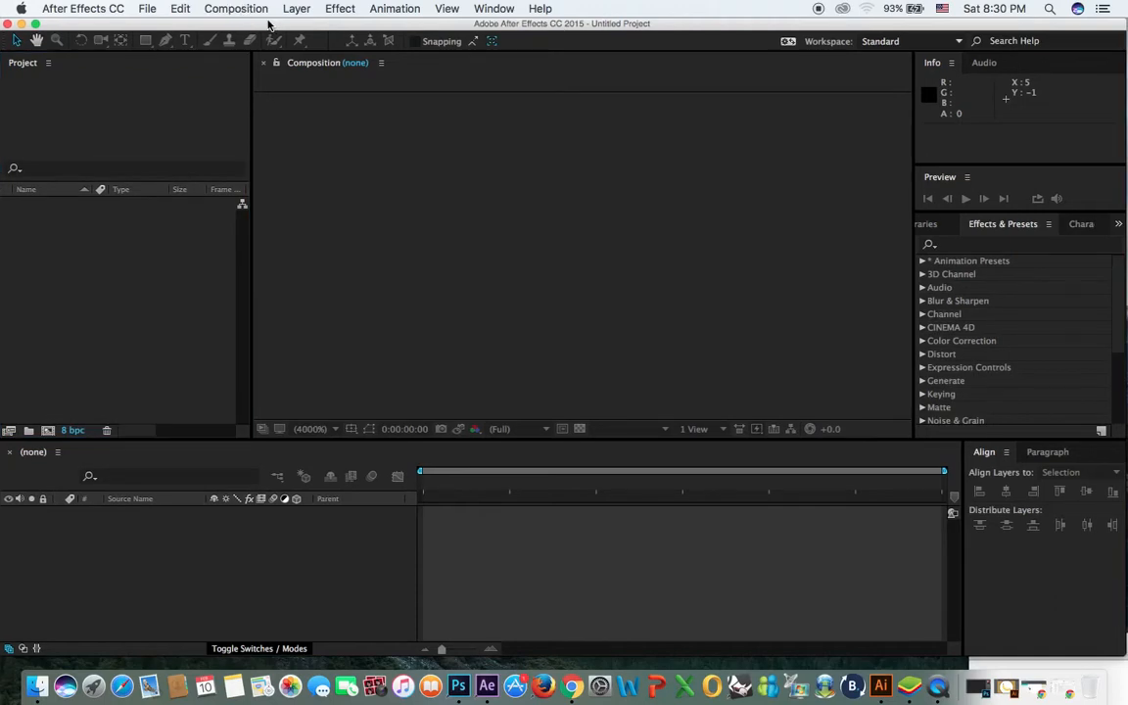
# - Create Comp 1 at 960×640, 25 fps, 30 seconds with a white background
pyautogui.click(235, 8)
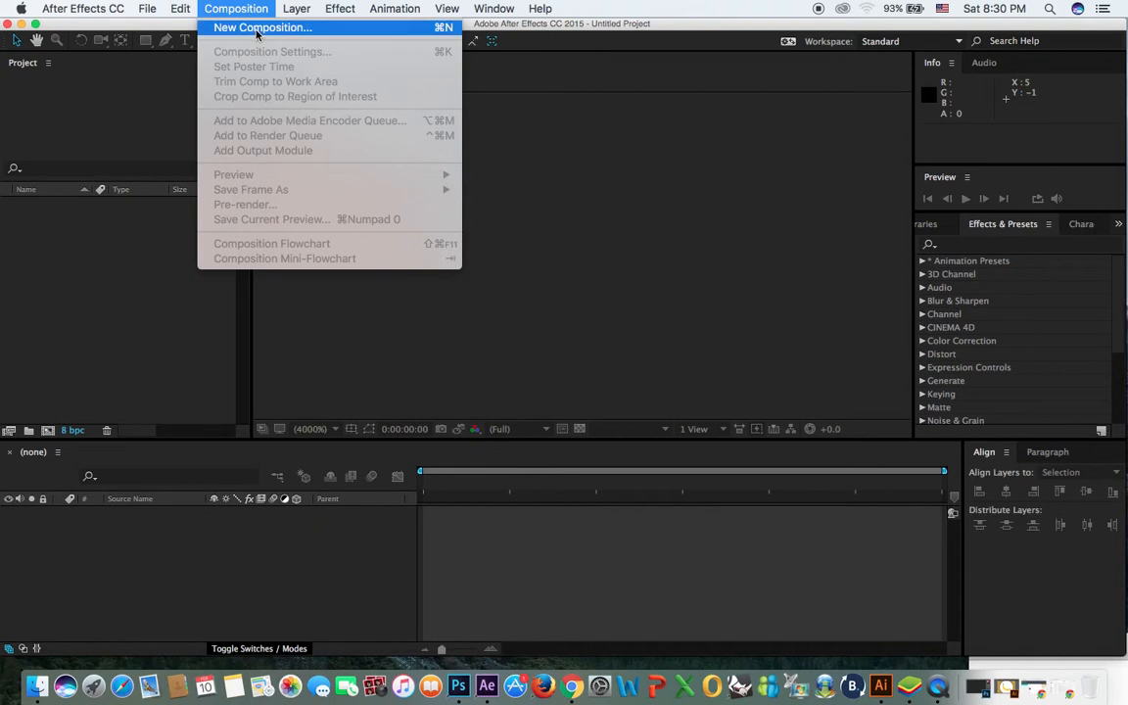
pyautogui.click(262, 28)
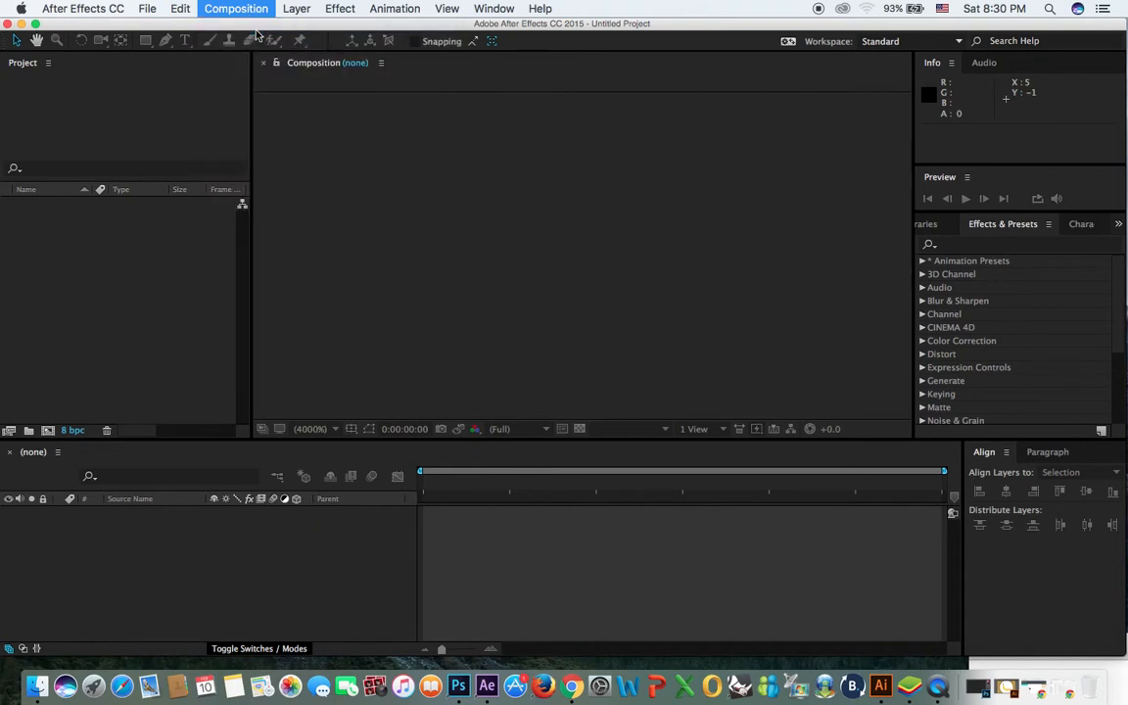
pyautogui.click(235, 8)
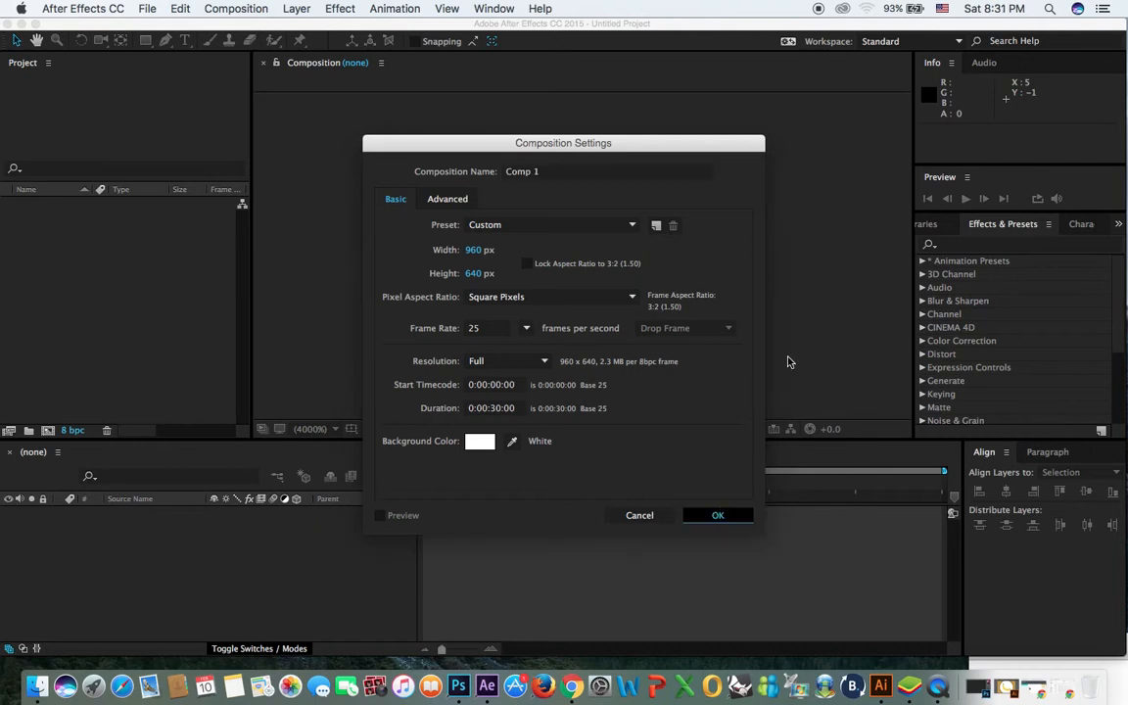
pyautogui.click(717, 516)
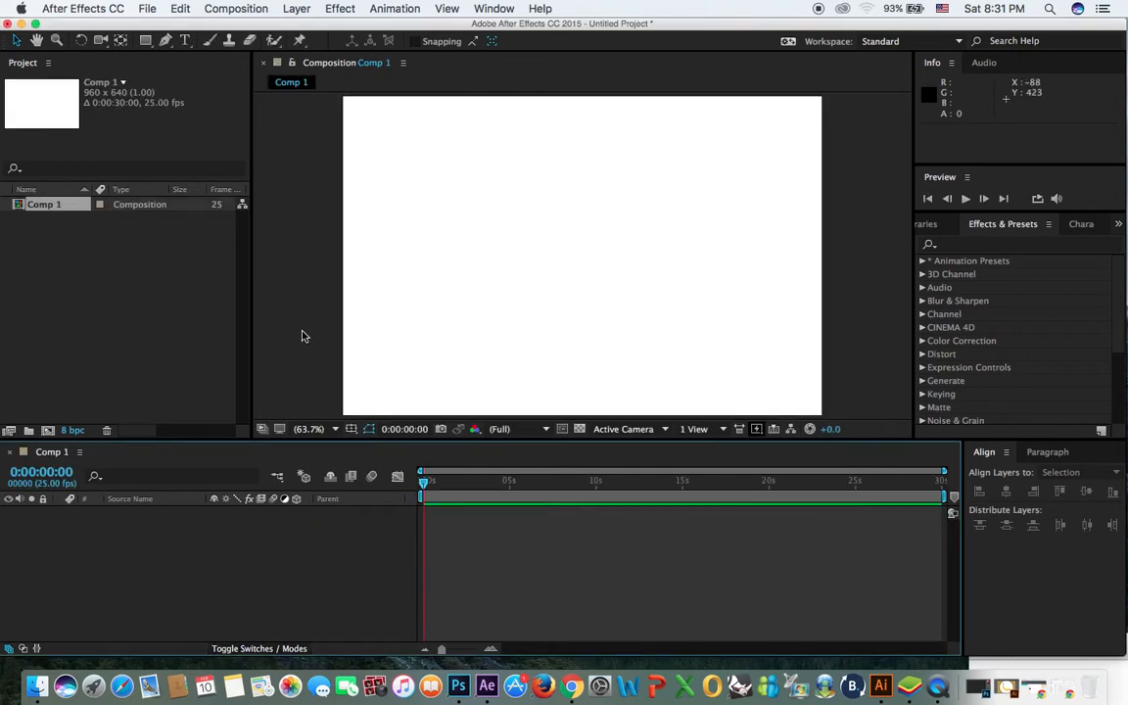
pyautogui.moveTo(278, 531)
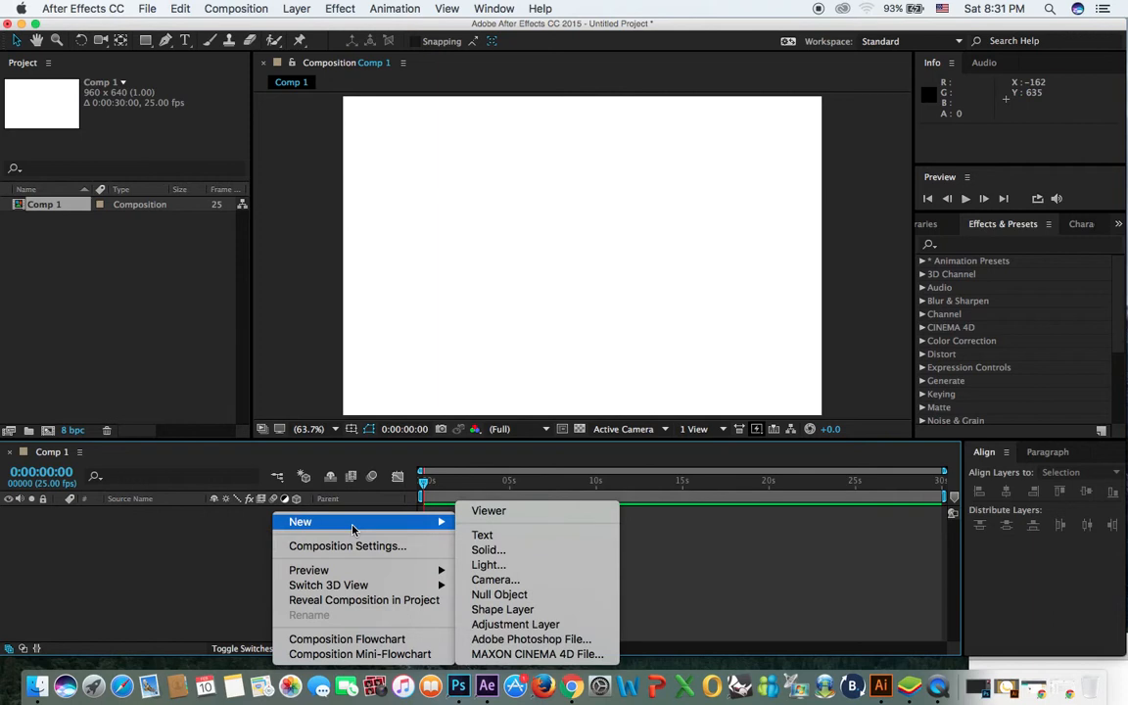
pyautogui.moveTo(488, 548)
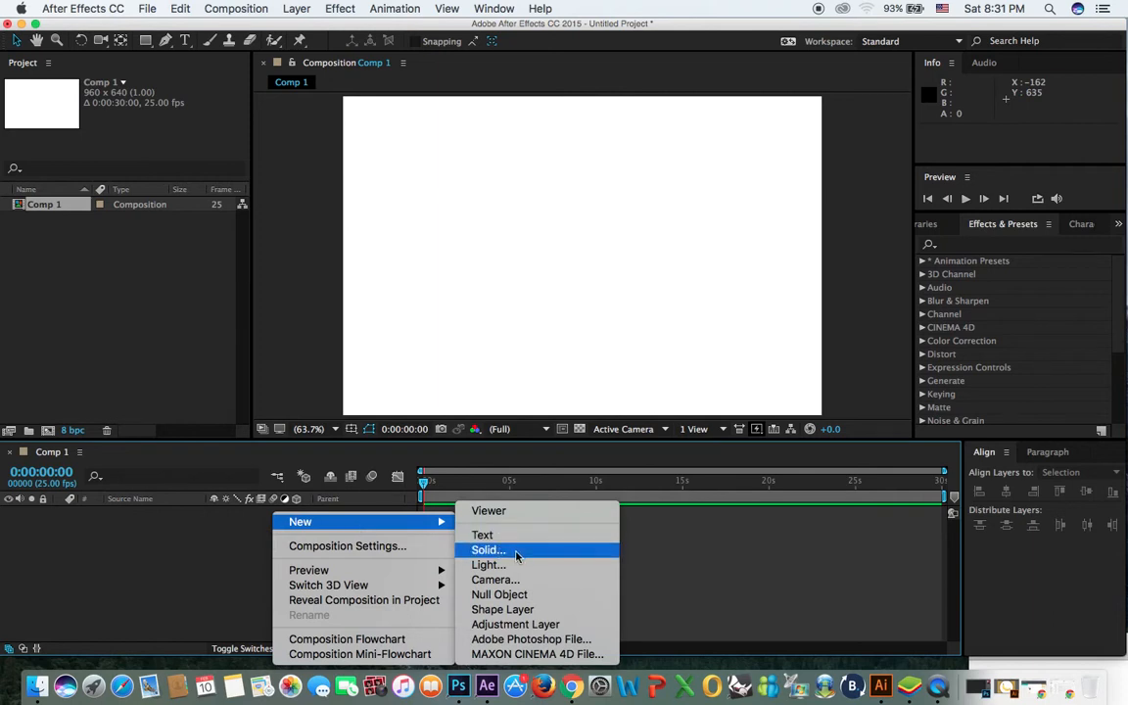
# - Add a comp-sized dark gray solid layer, Dark Gray Solid 1, to Comp 1
pyautogui.click(488, 548)
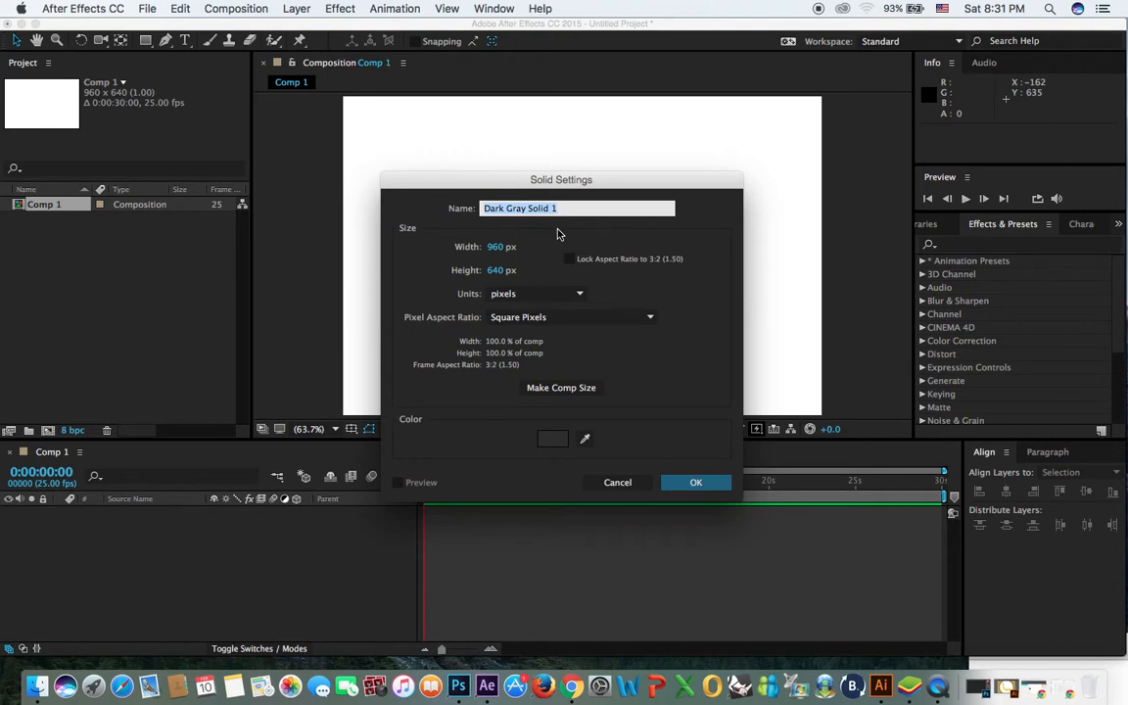
pyautogui.click(553, 439)
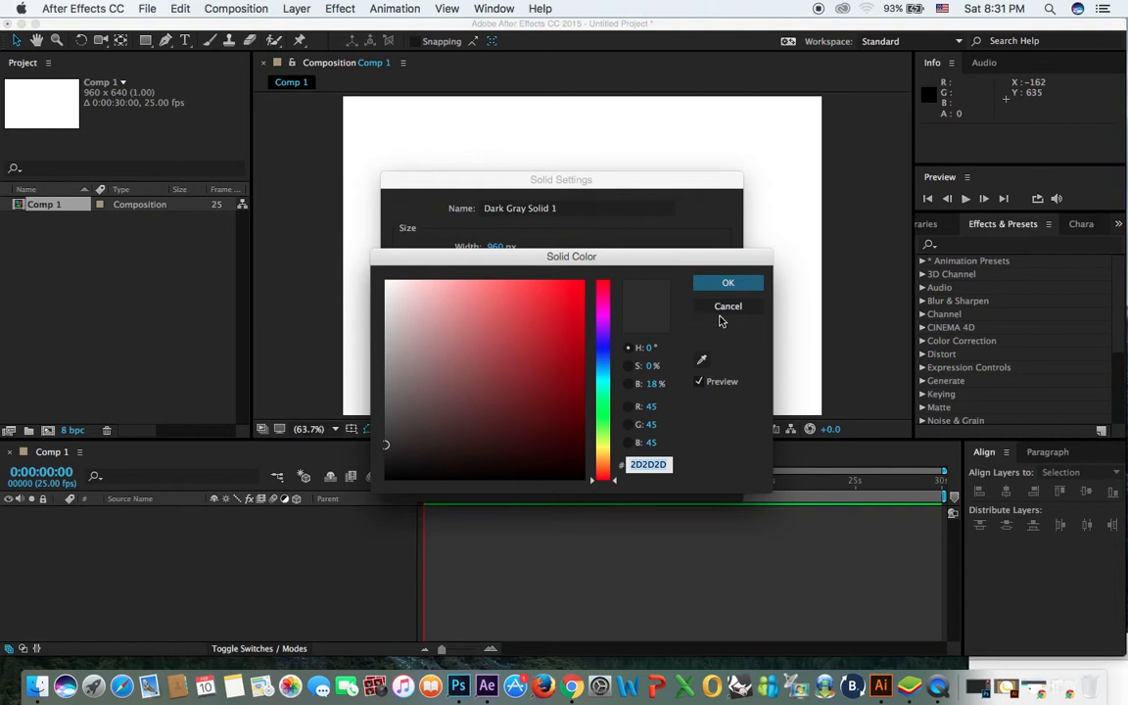
pyautogui.click(729, 282)
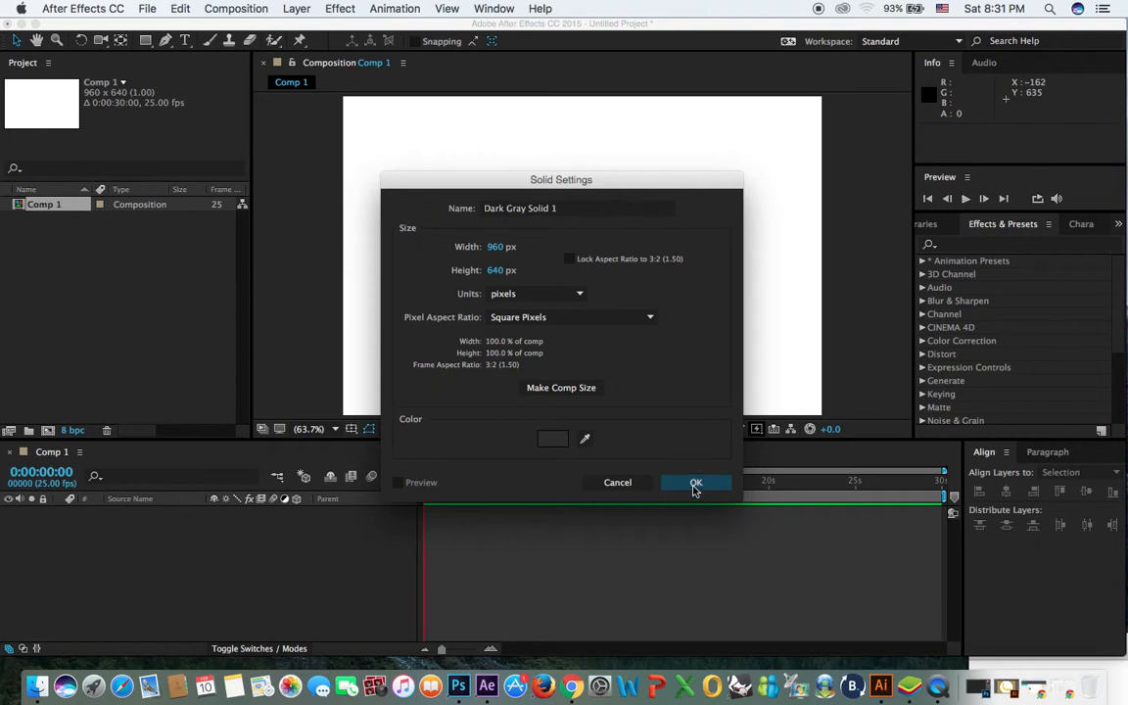
pyautogui.click(696, 482)
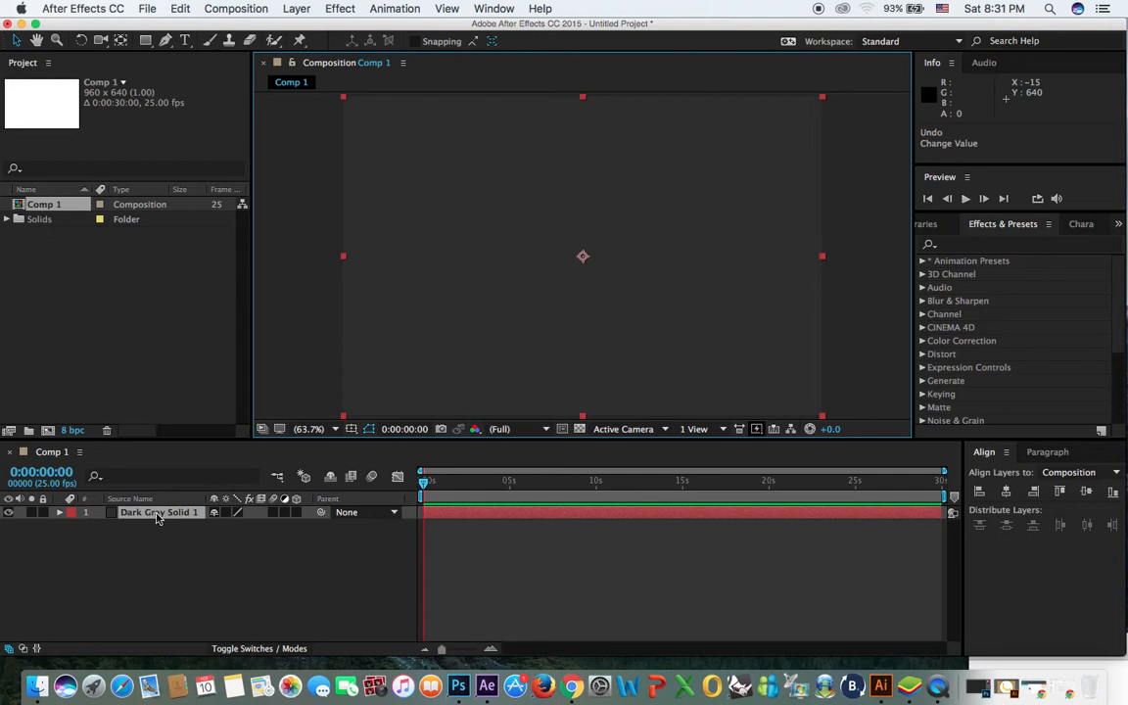
pyautogui.moveTo(917, 270)
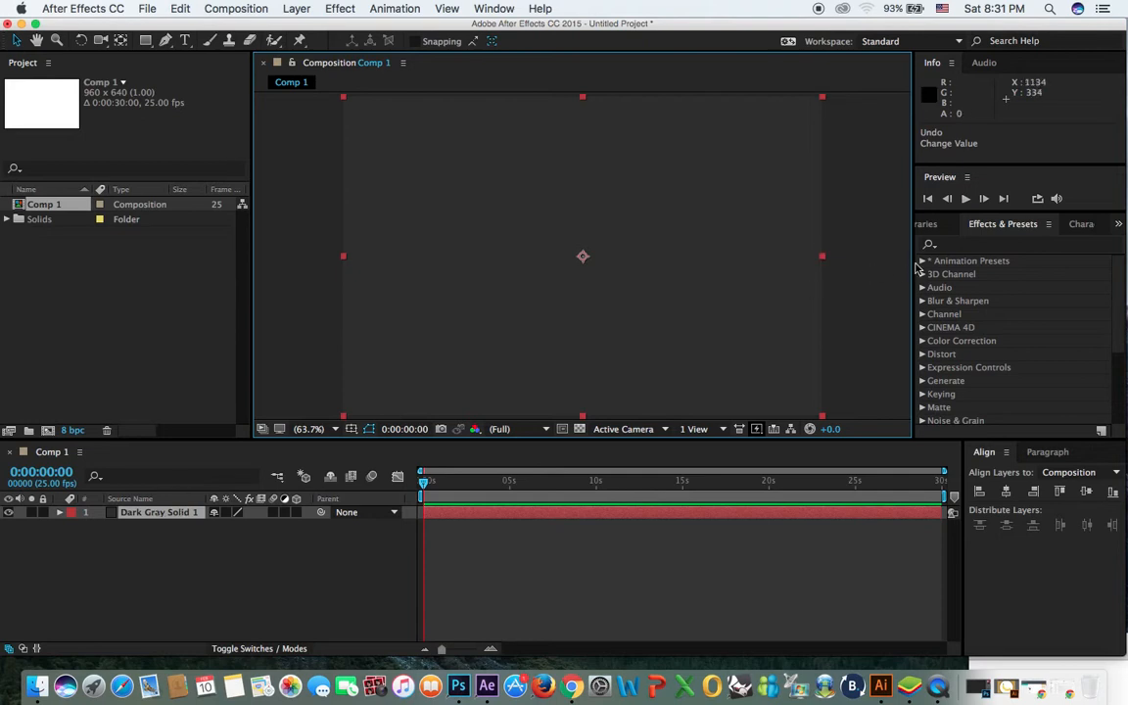
# - Expand Animation Presets > Backgrounds and browse to the Apparition, Blocks and Circuit presets
pyautogui.click(921, 260)
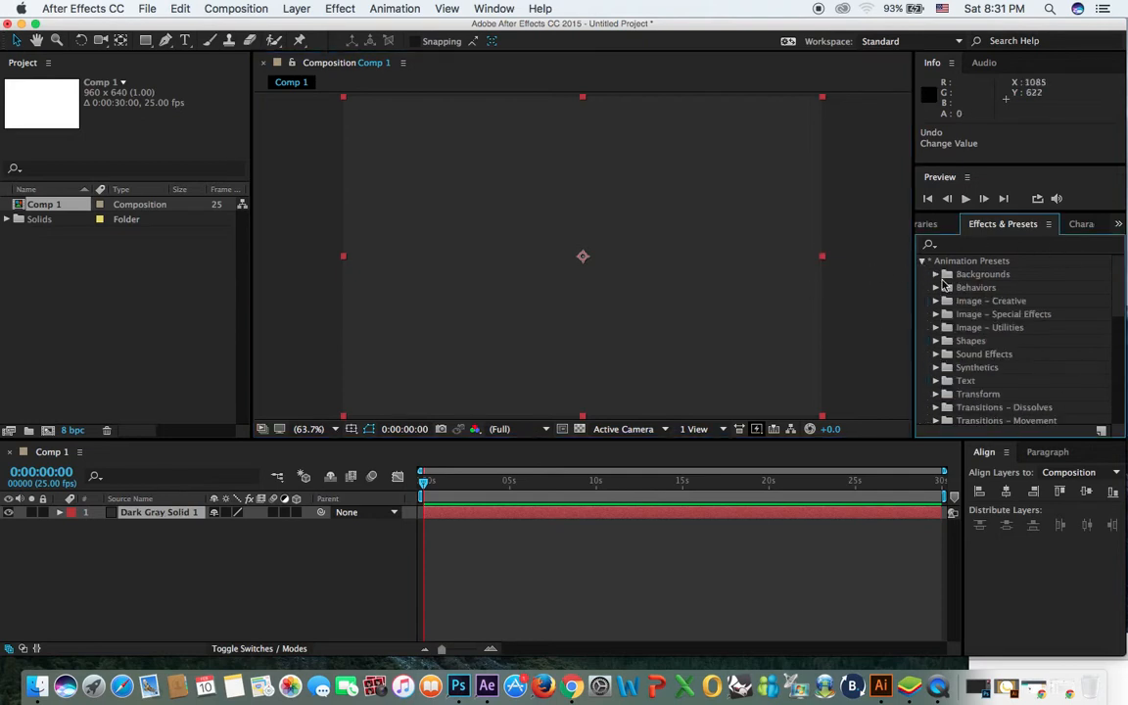
pyautogui.click(936, 274)
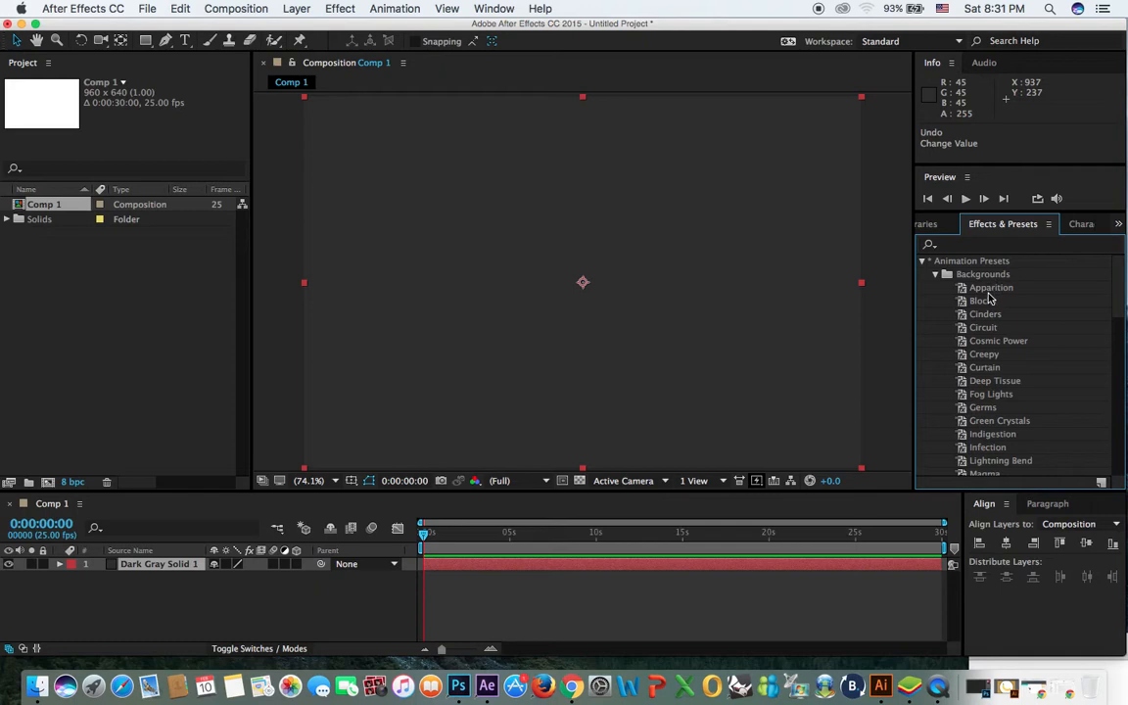
pyautogui.moveTo(1009, 300)
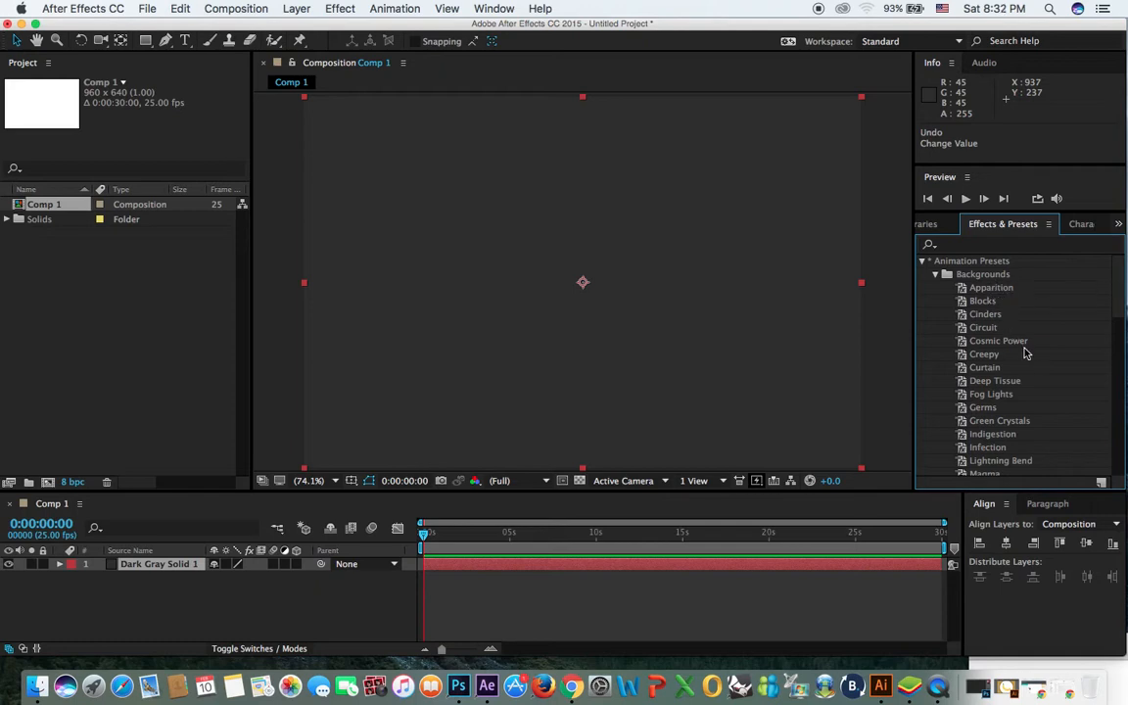
pyautogui.scroll(-3)
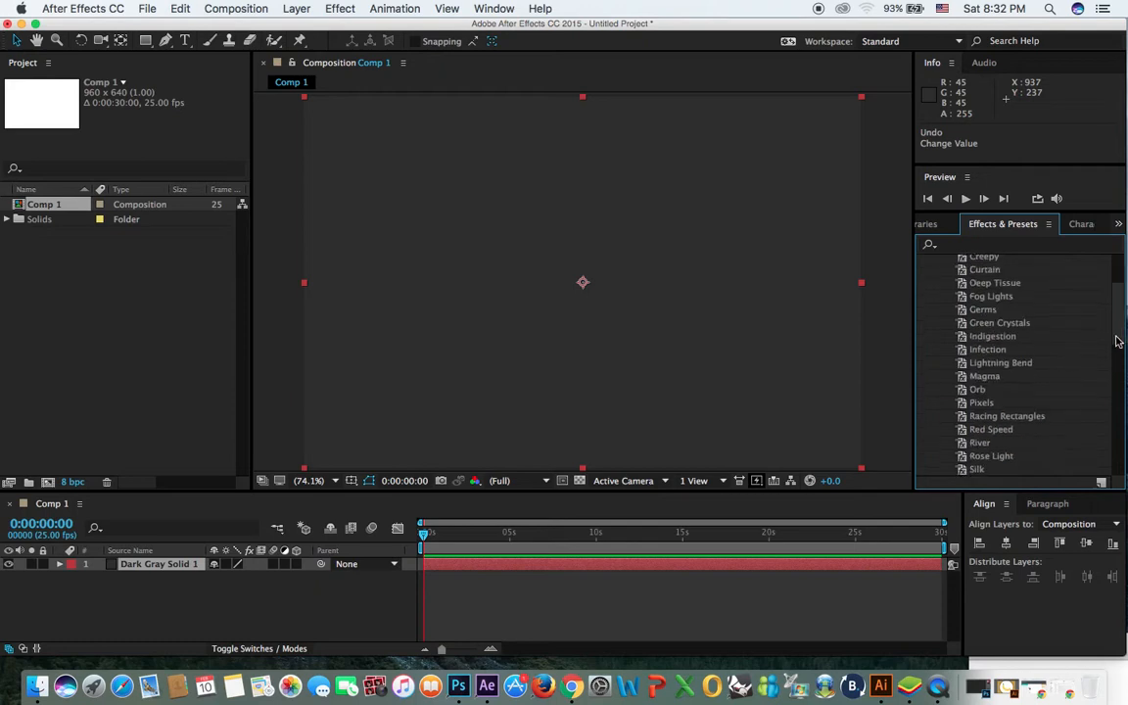
pyautogui.scroll(-3)
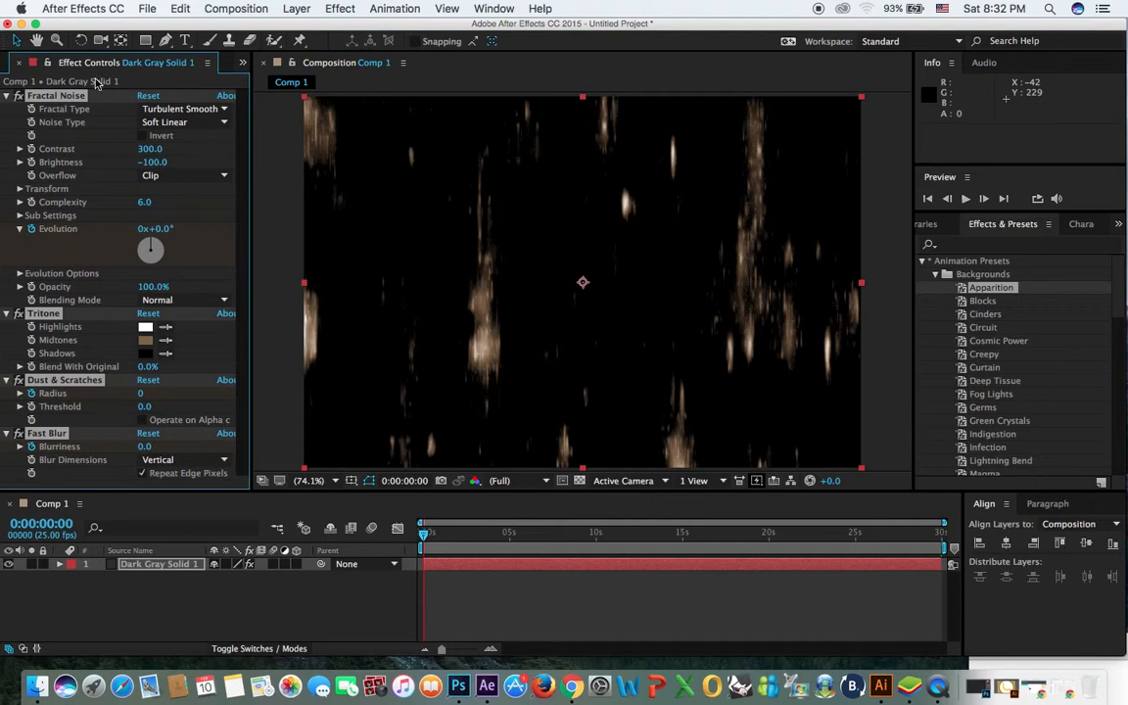
pyautogui.moveTo(102, 81)
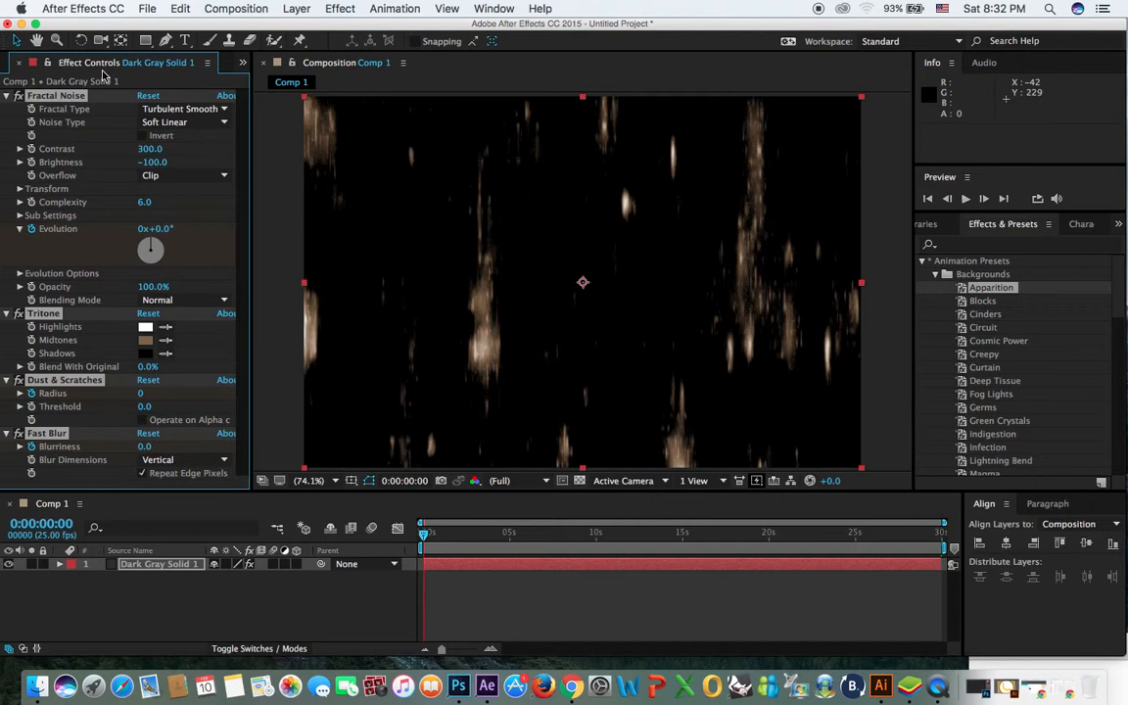
pyautogui.moveTo(110, 78)
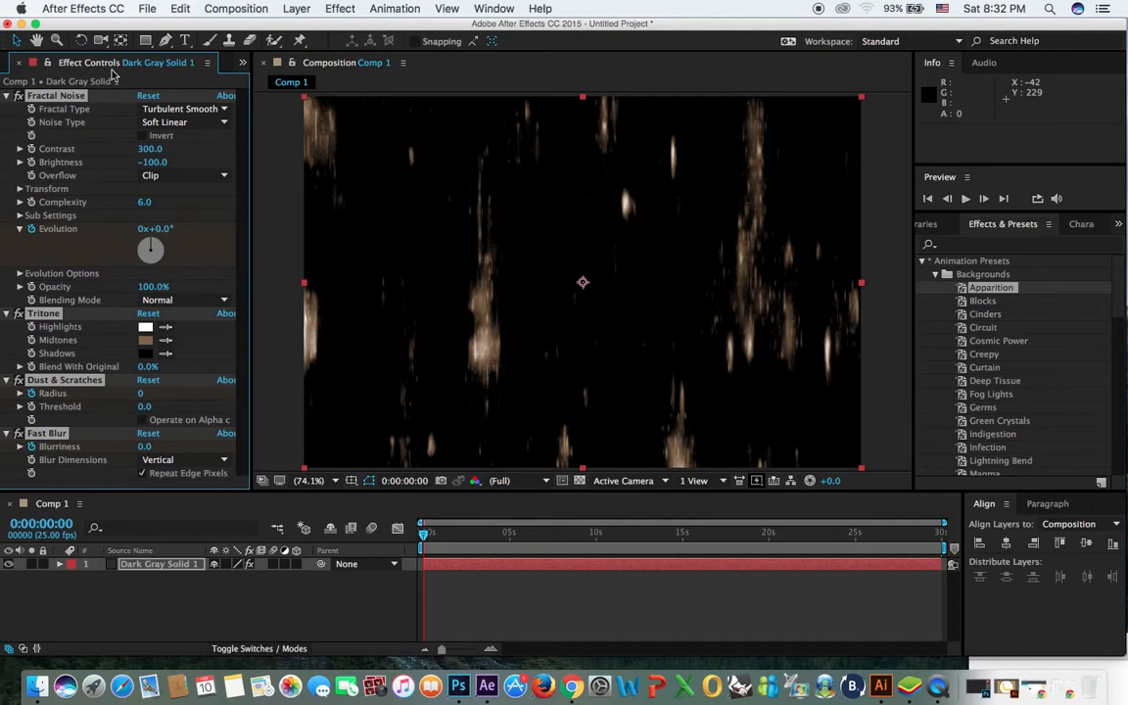
pyautogui.moveTo(373, 345)
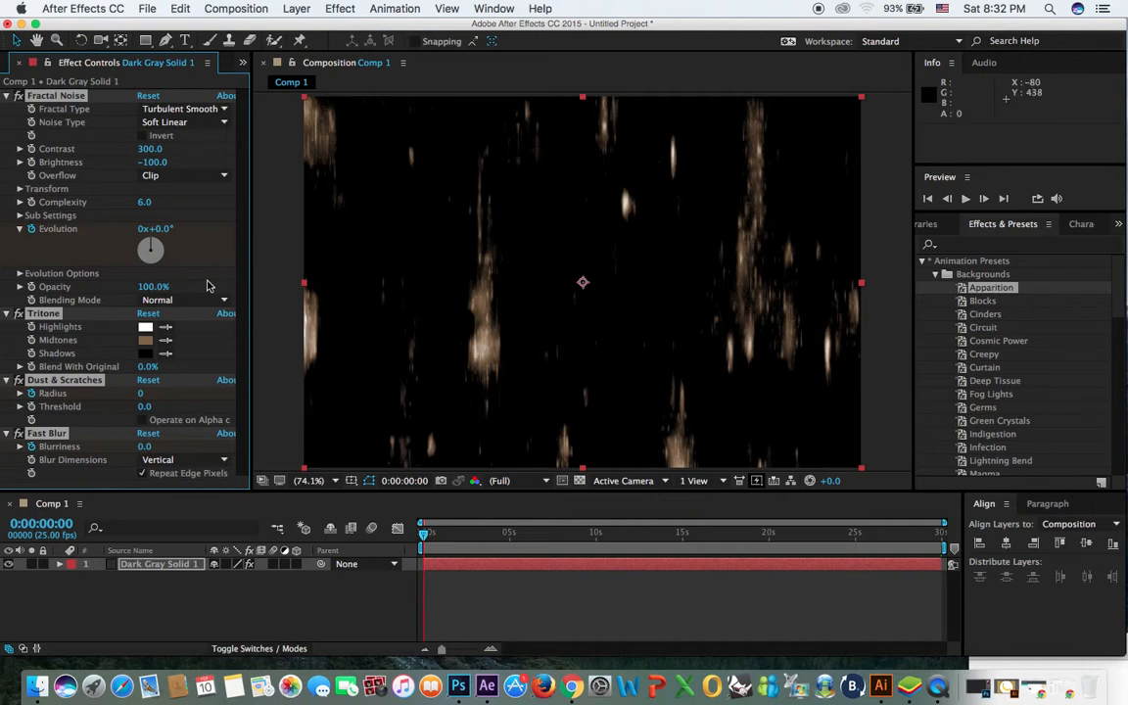
pyautogui.moveTo(427, 290)
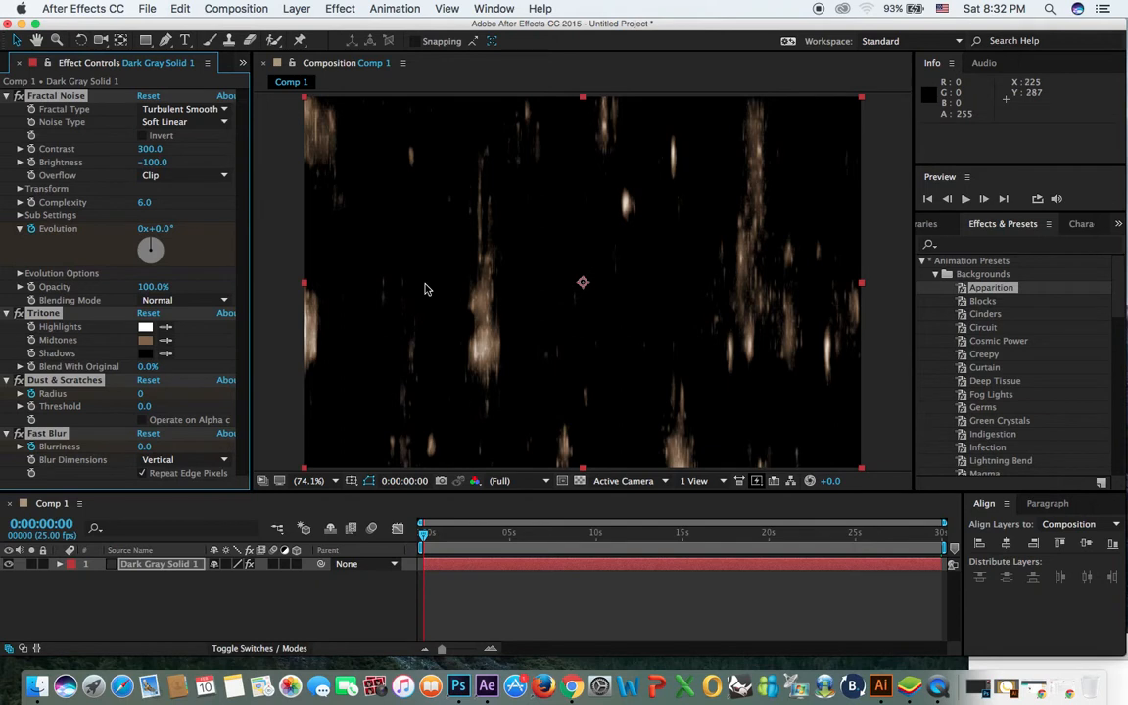
pyautogui.moveTo(250, 298)
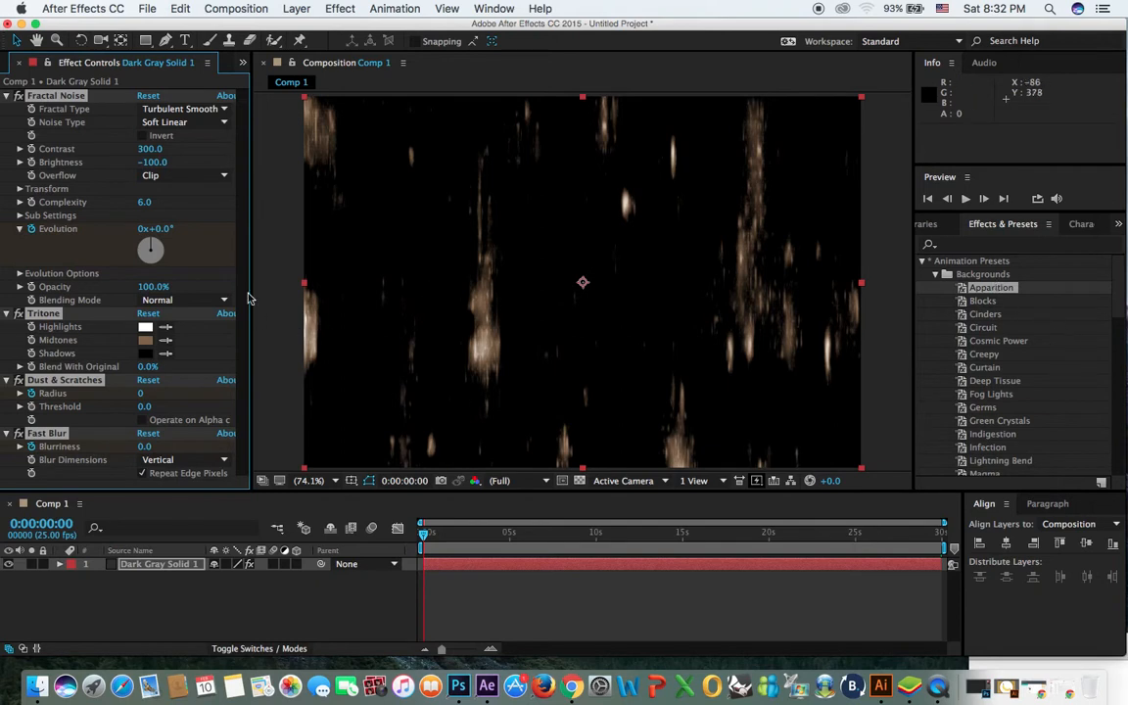
pyautogui.moveTo(705, 208)
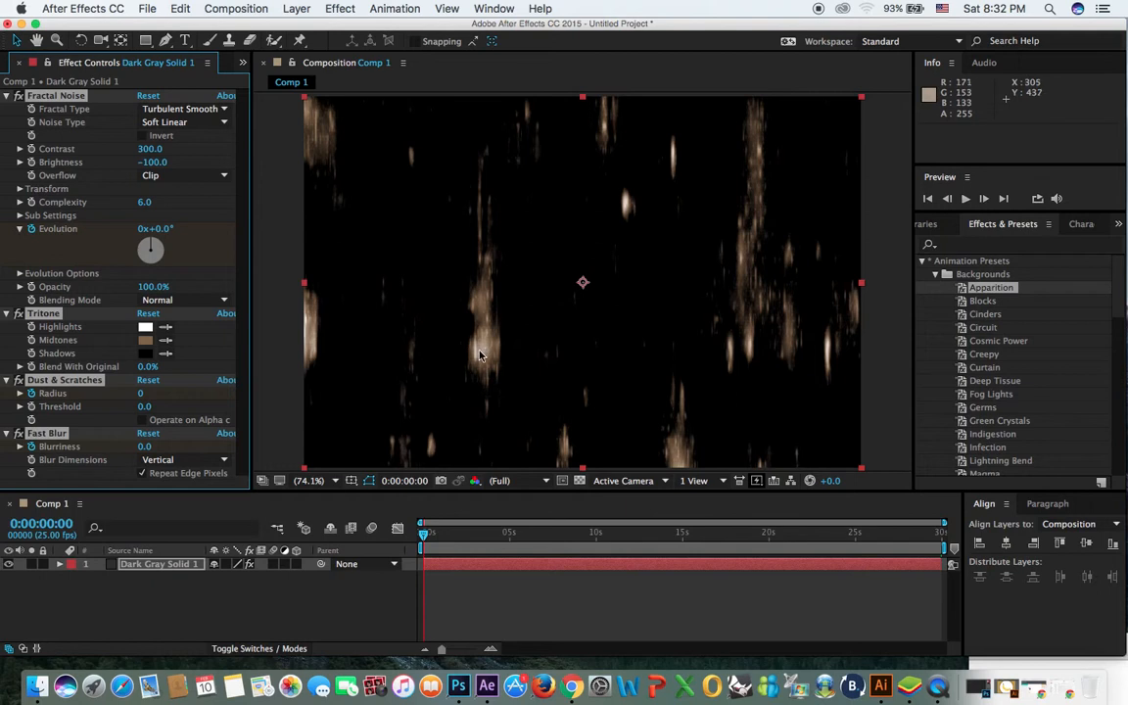
# - Recolour Apparition's Tritone swatches so the texture shows soft blue streaks on white
pyautogui.click(145, 341)
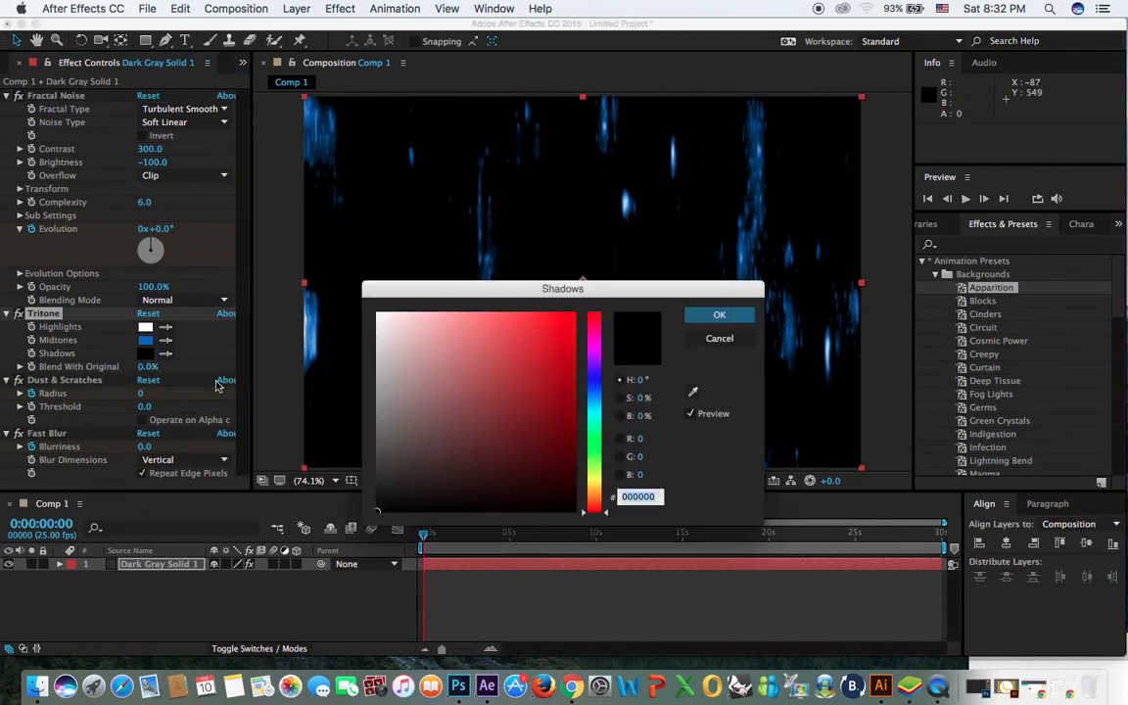
pyautogui.click(395, 452)
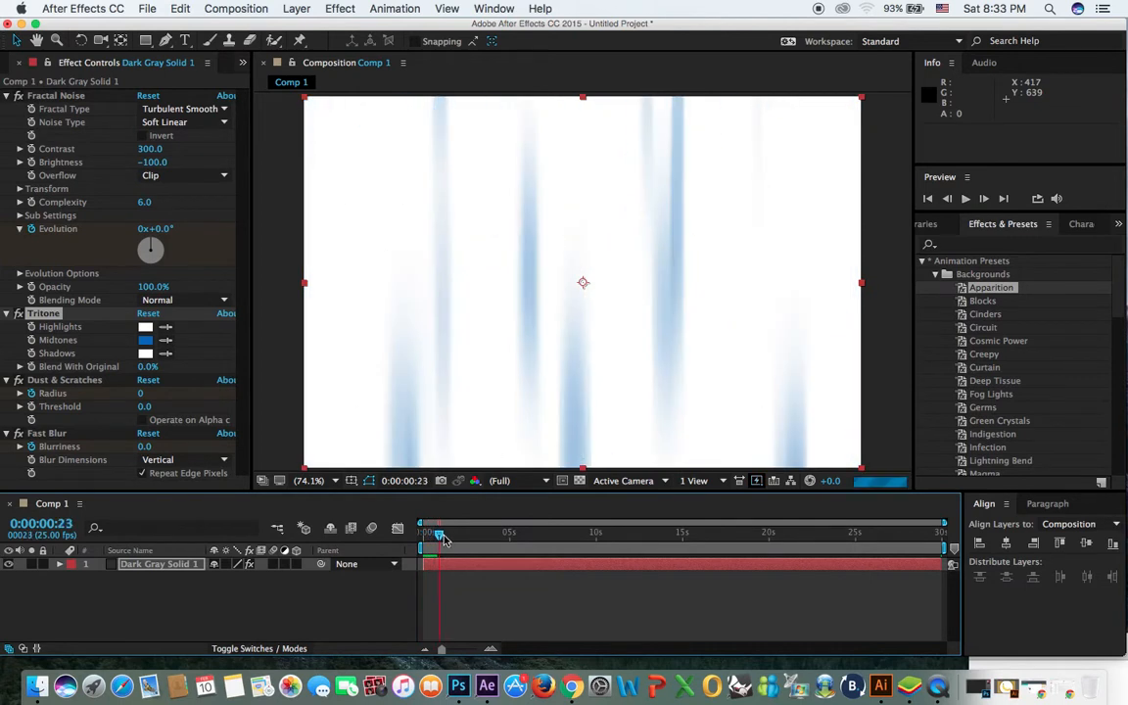
# - Move the current-time indicator to 0:00:05:00 to view the evolved blue shapes
pyautogui.moveTo(441, 537); pyautogui.dragTo(510, 537)
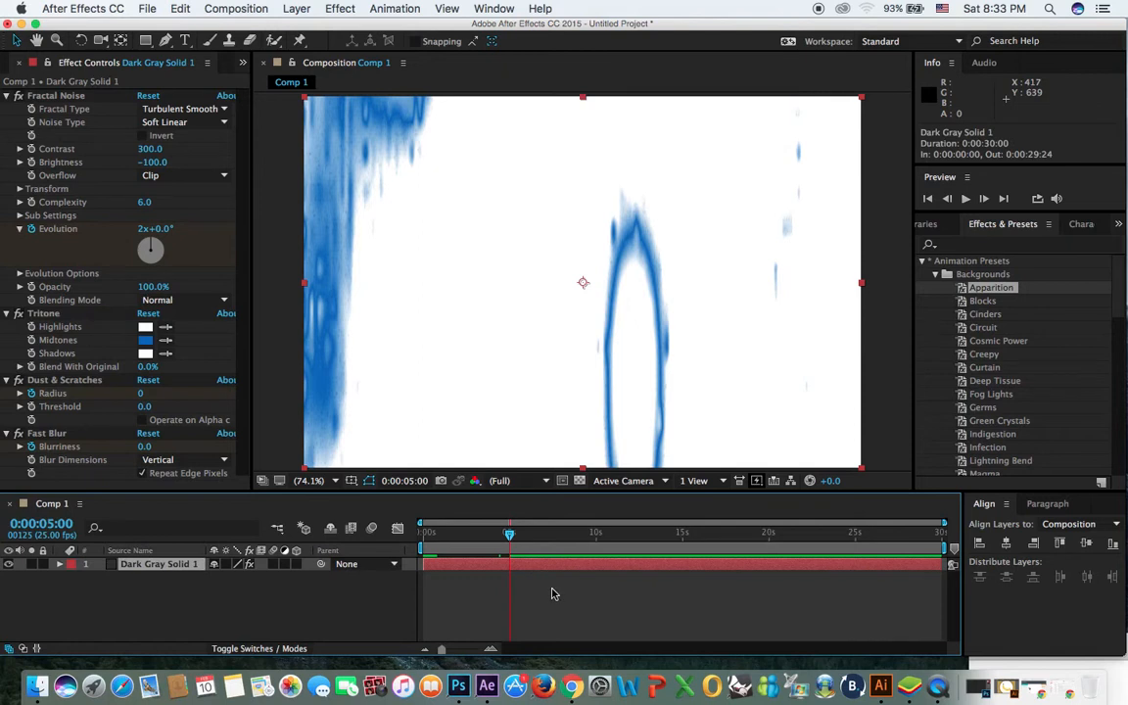
pyautogui.moveTo(929, 598)
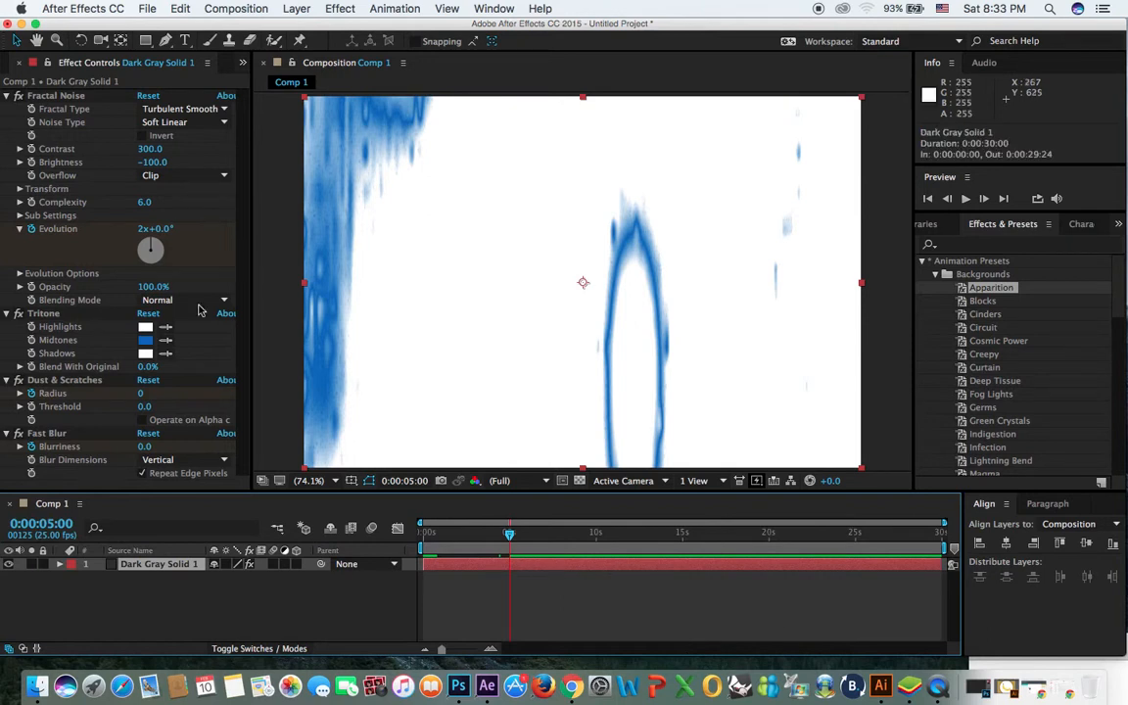
# - Split the layer at the current time, then undo the split and the Apparition effects
pyautogui.click(180, 8)
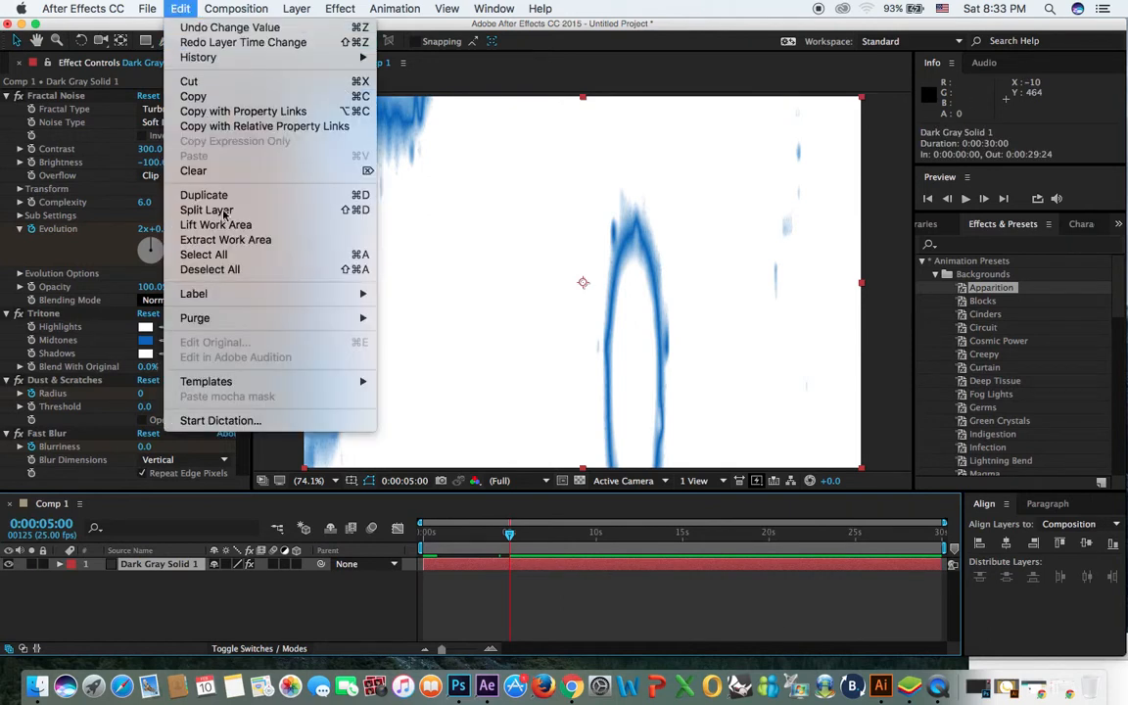
pyautogui.moveTo(207, 210)
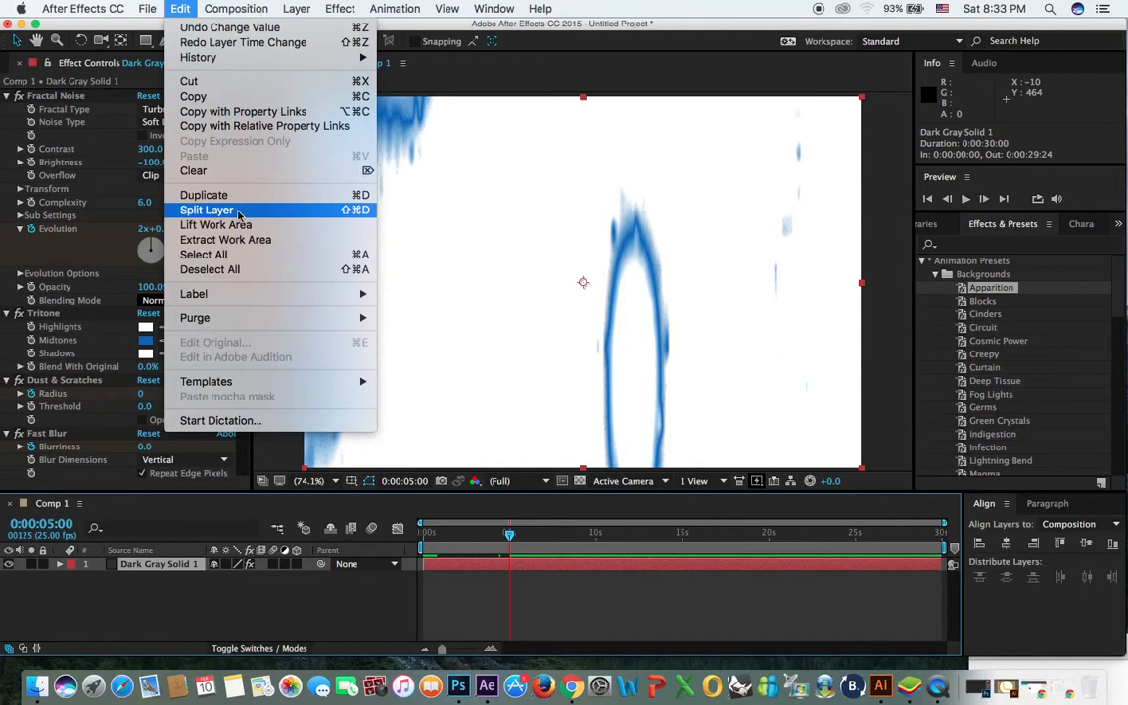
pyautogui.click(208, 210)
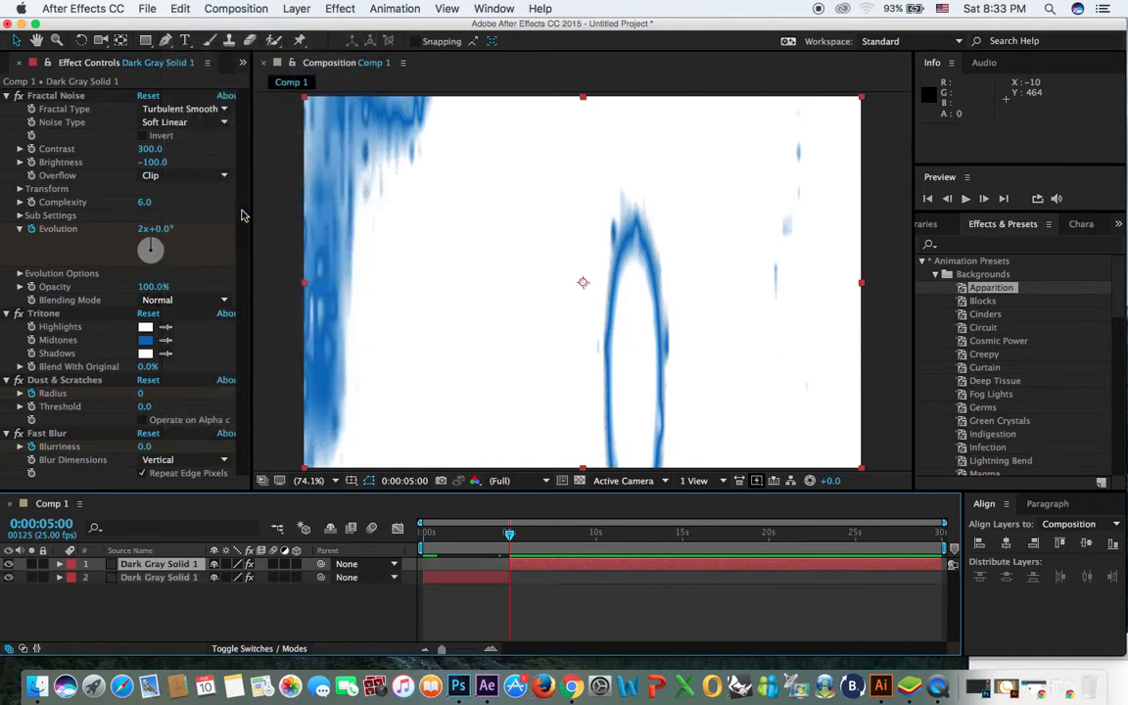
pyautogui.moveTo(247, 214)
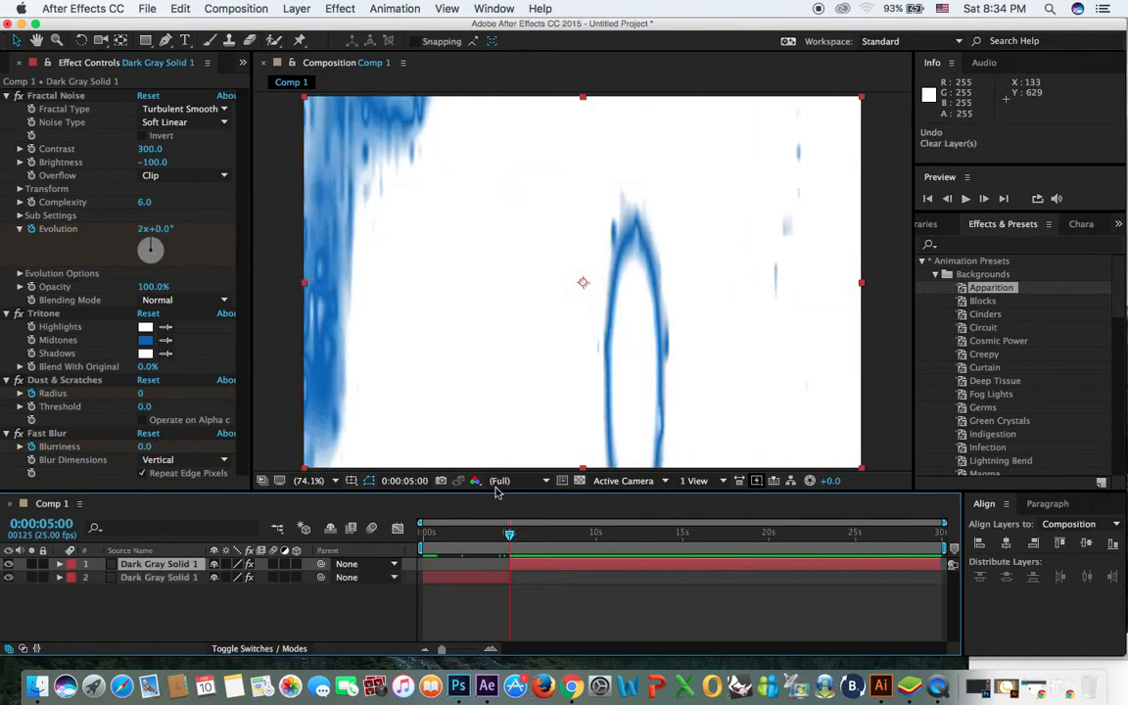
pyautogui.click(180, 8)
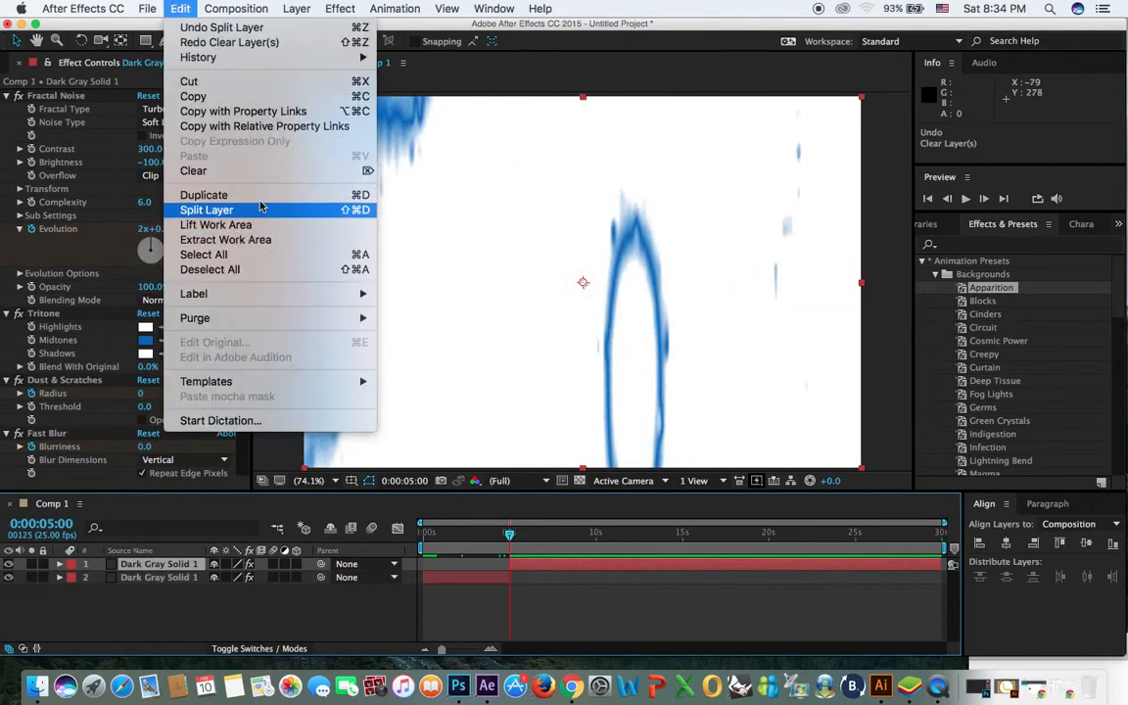
pyautogui.click(207, 210)
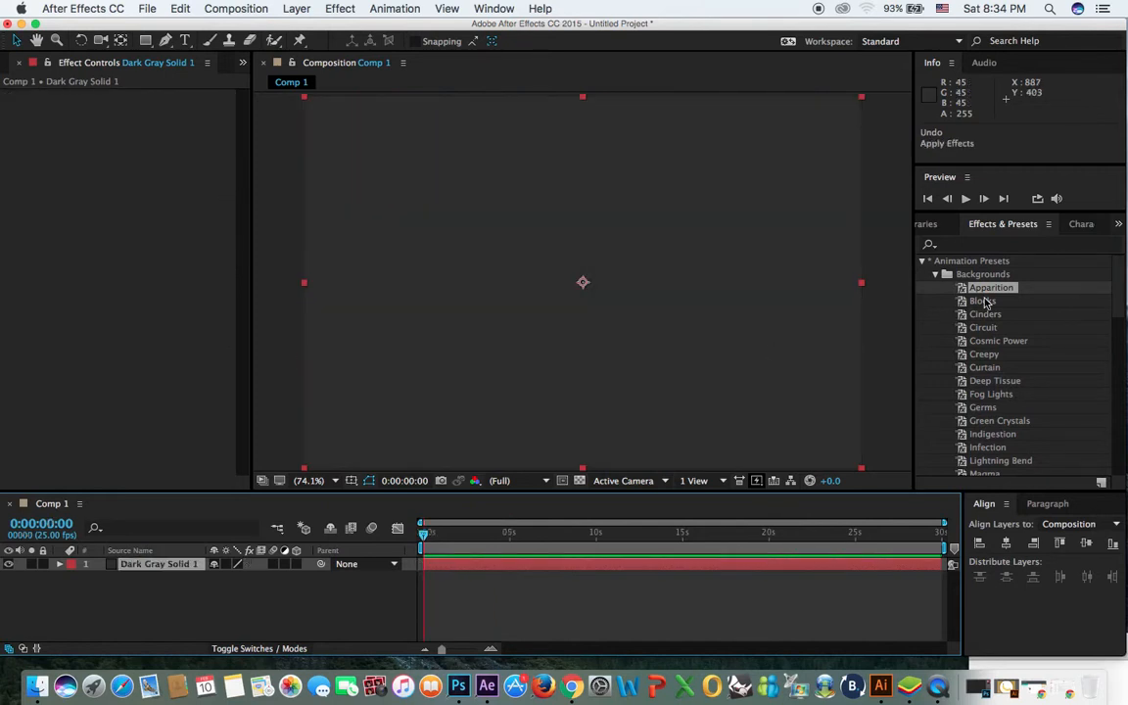
# - Apply the Blocks background preset and set its Tritone midtones to pink
pyautogui.doubleClick(984, 302)
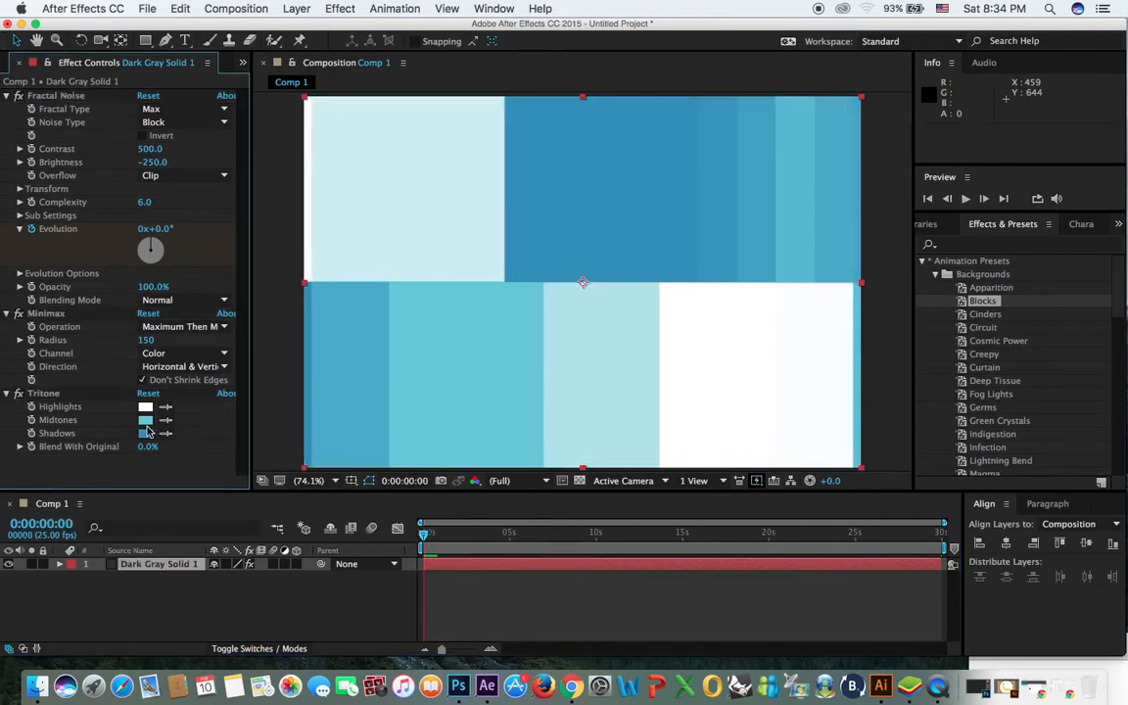
pyautogui.click(145, 419)
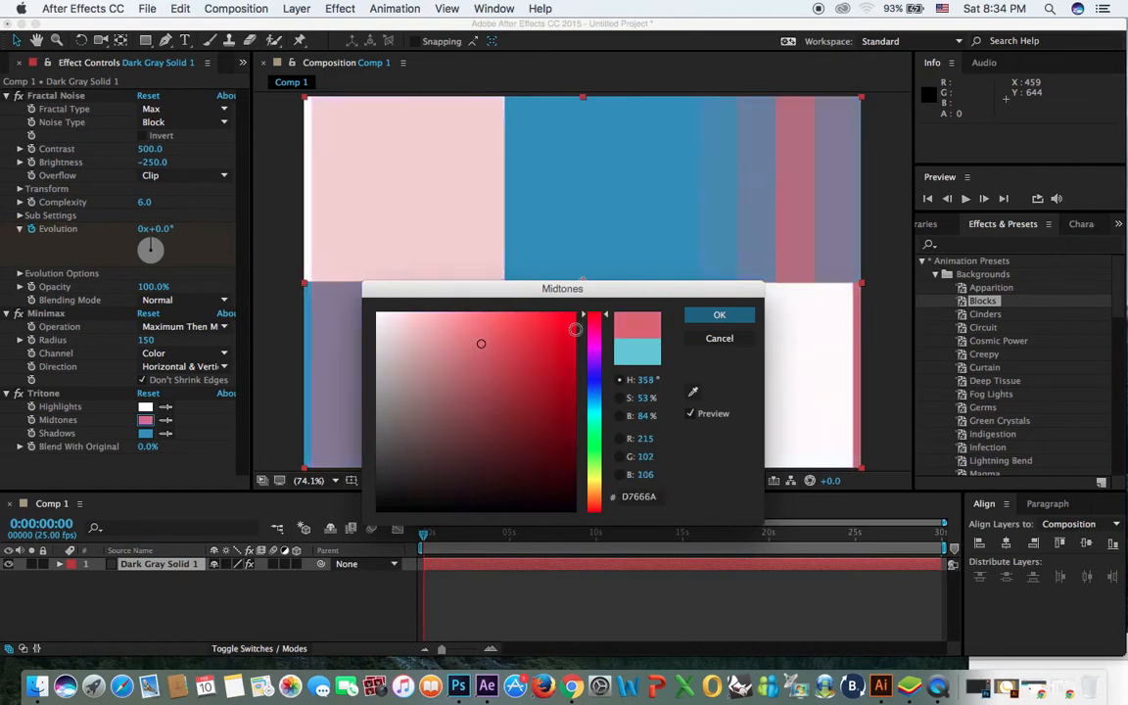
pyautogui.click(719, 313)
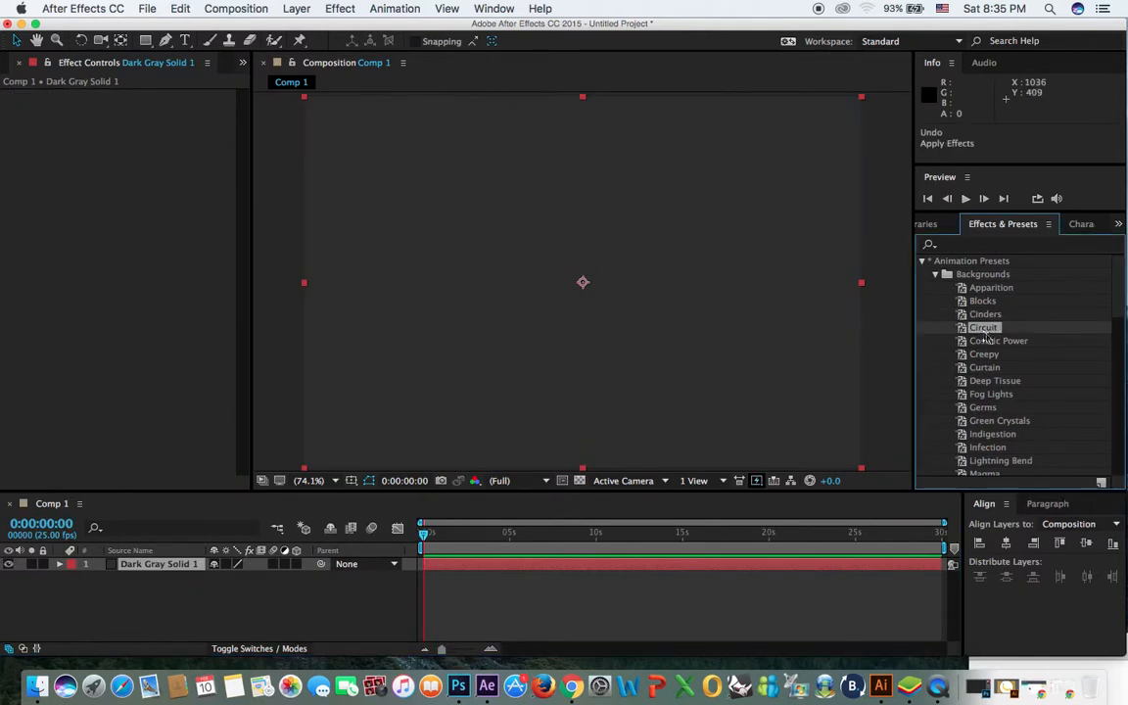
# - Apply the Circuit preset, preview it, and set Tritone midtones to crimson with black shadows
pyautogui.doubleClick(984, 327)
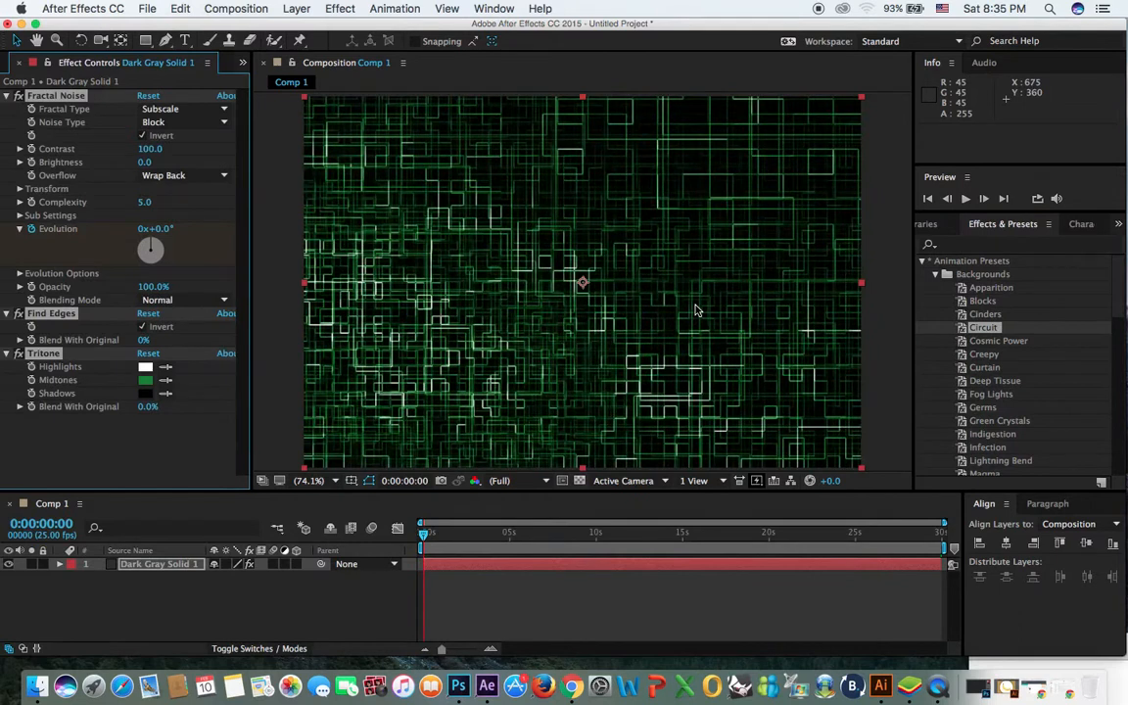
pyautogui.press('Space')
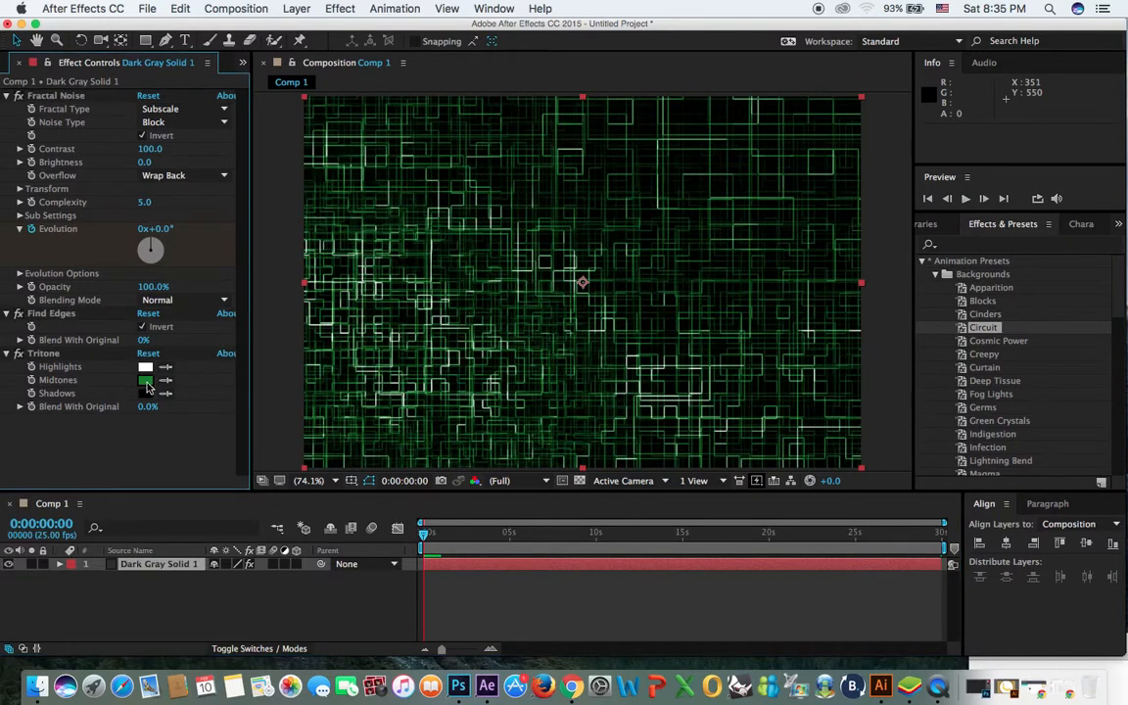
pyautogui.click(145, 380)
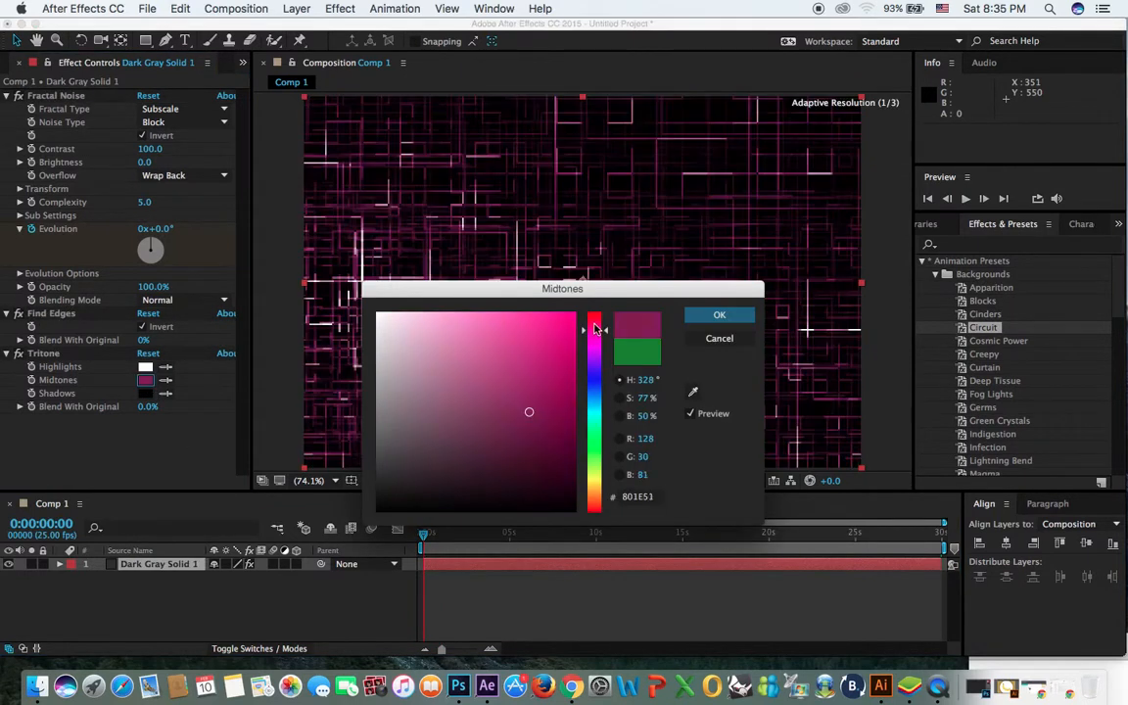
pyautogui.click(719, 313)
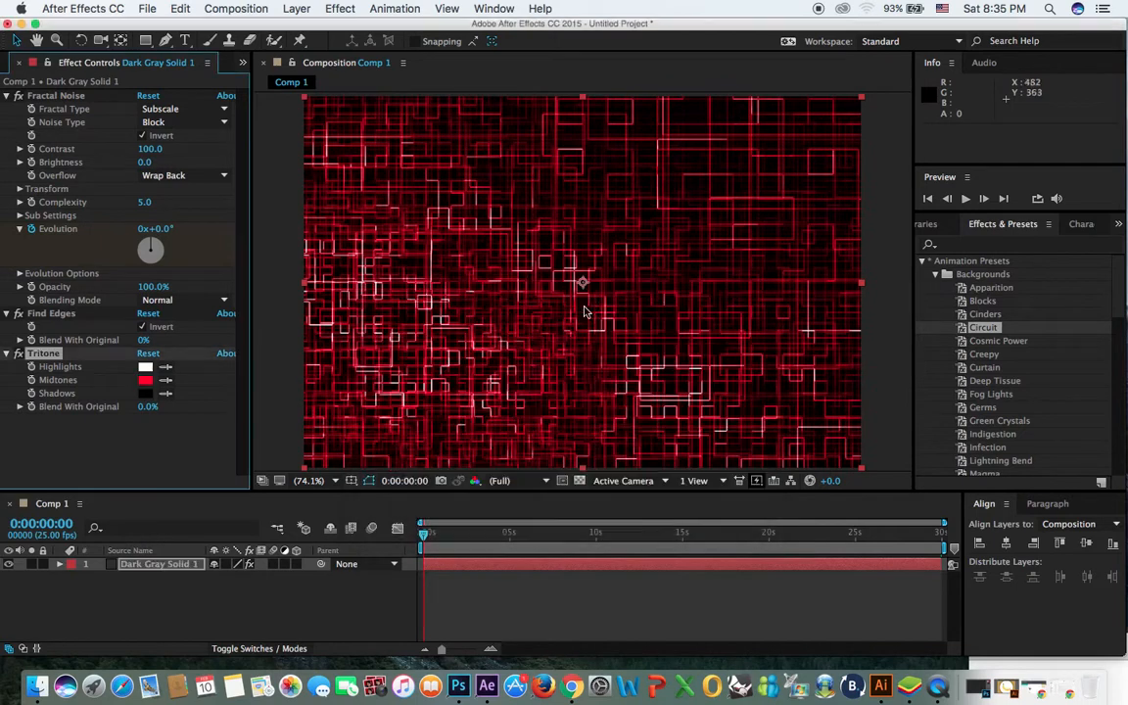
pyautogui.click(145, 391)
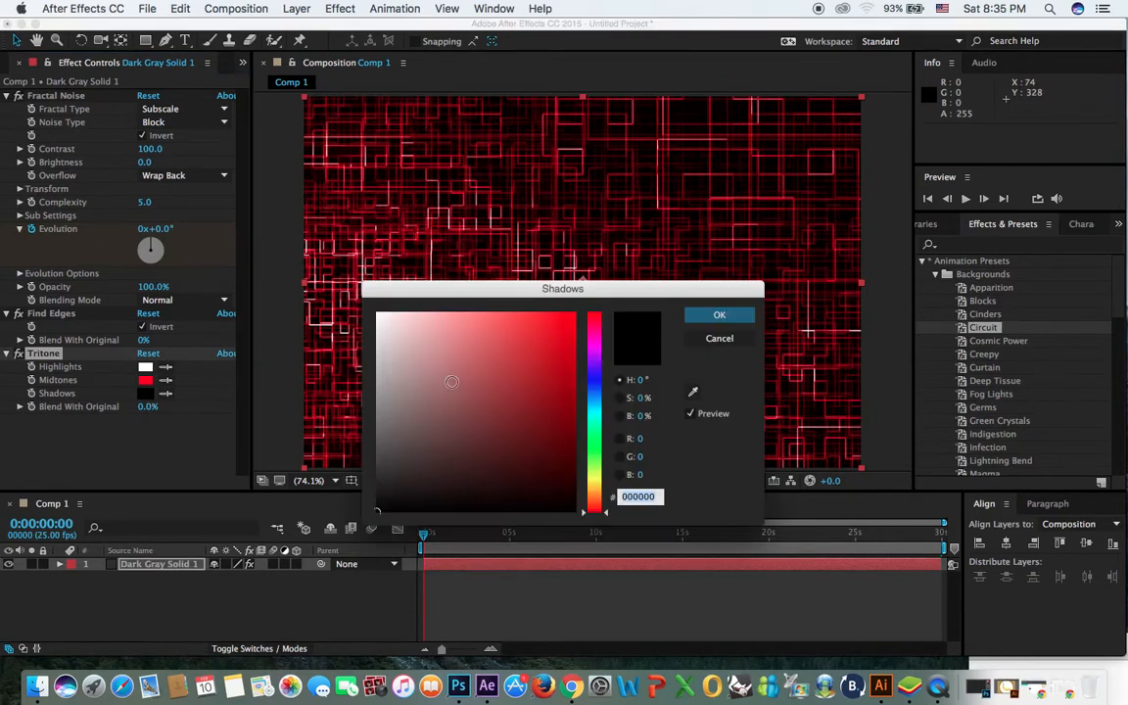
pyautogui.click(378, 314)
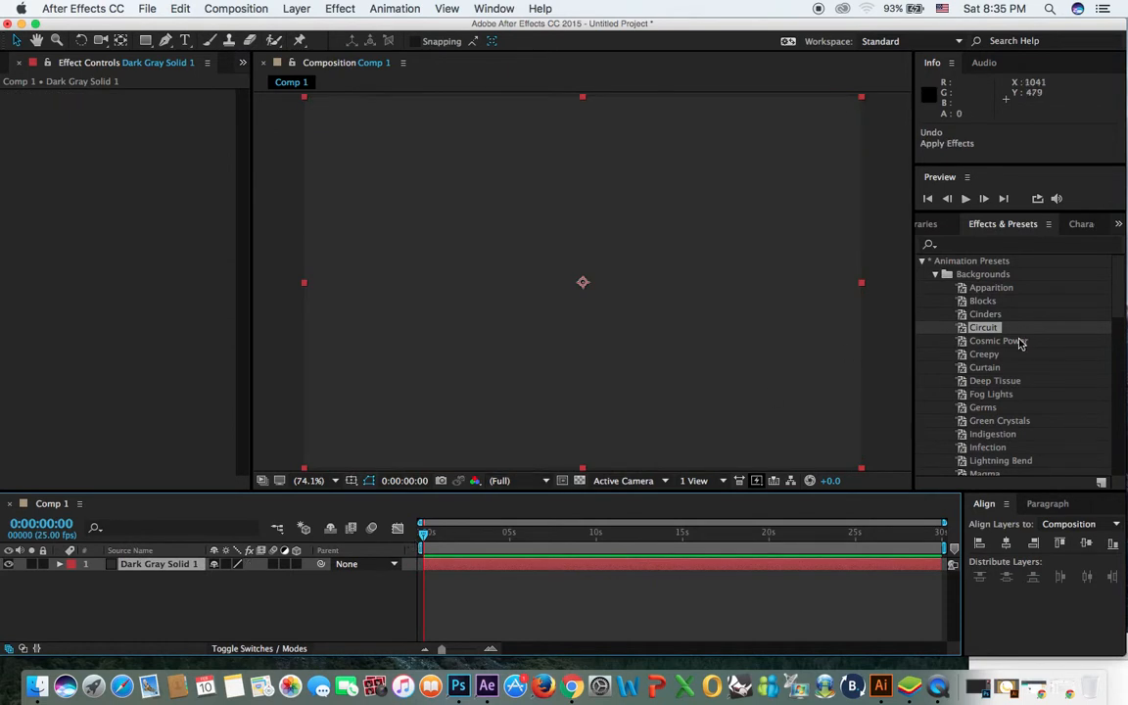
pyautogui.click(999, 341)
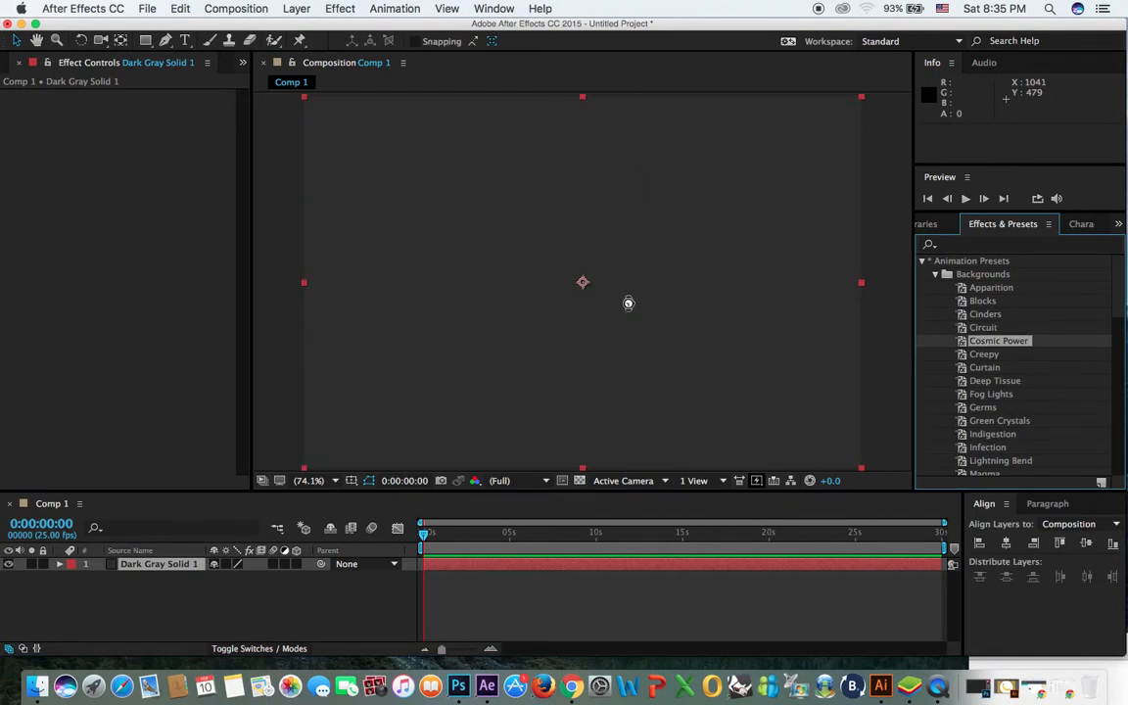
pyautogui.doubleClick(999, 341)
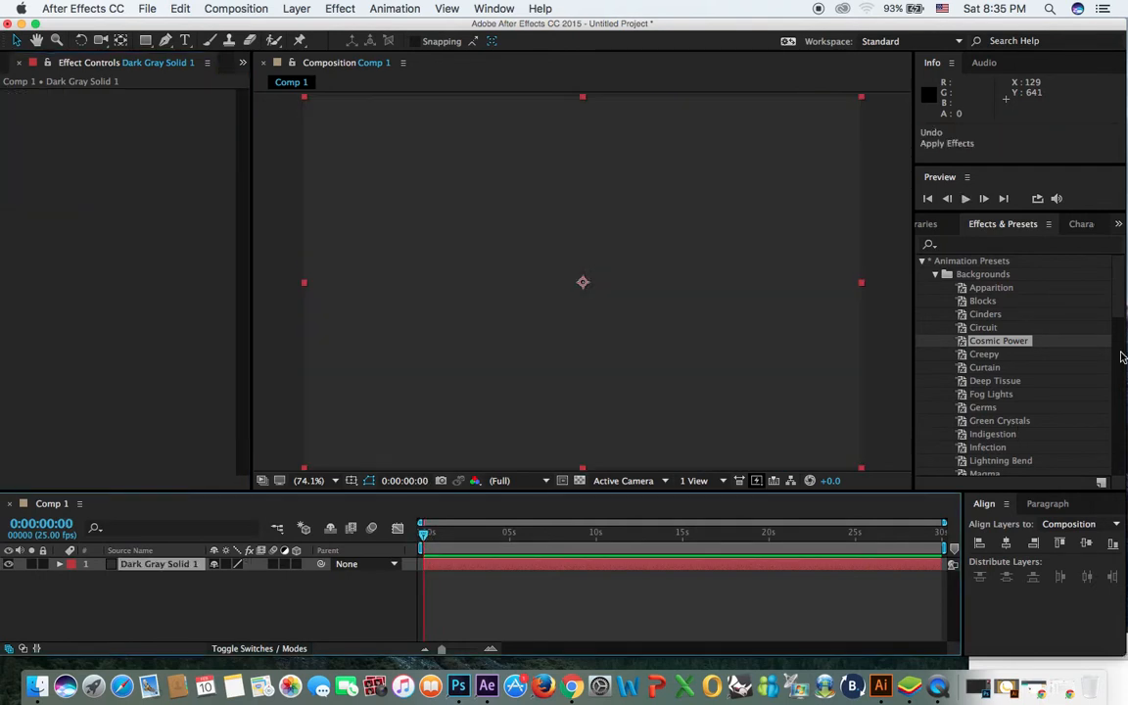
pyautogui.scroll(-3)
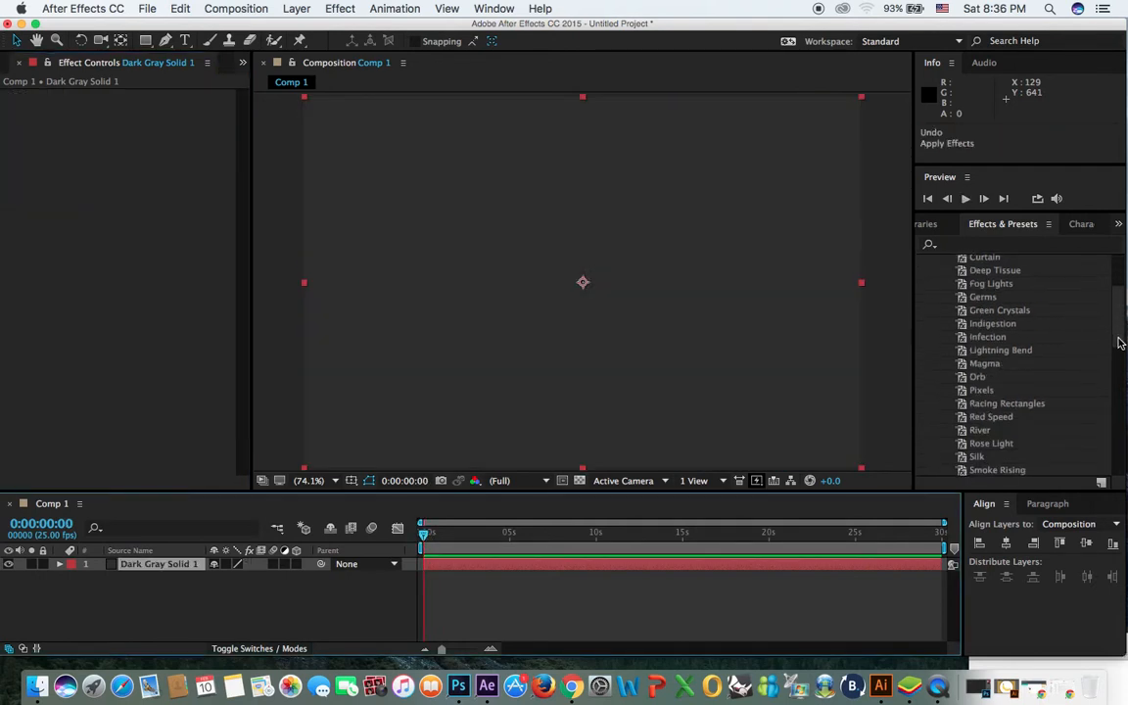
pyautogui.scroll(-3)
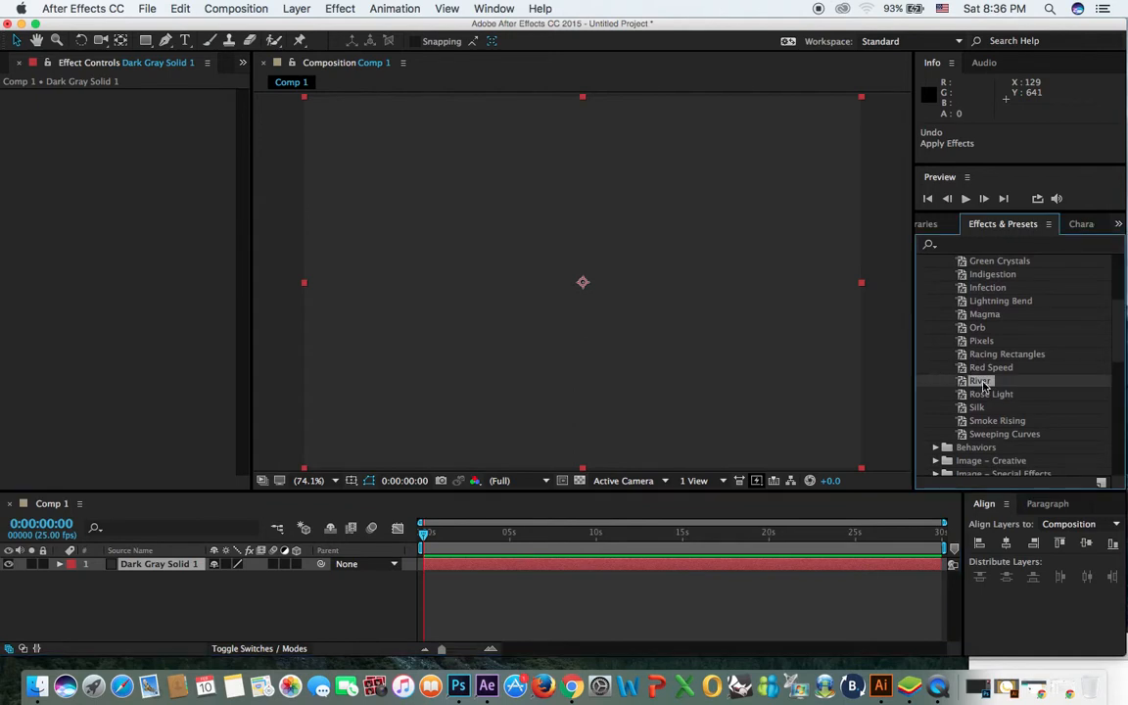